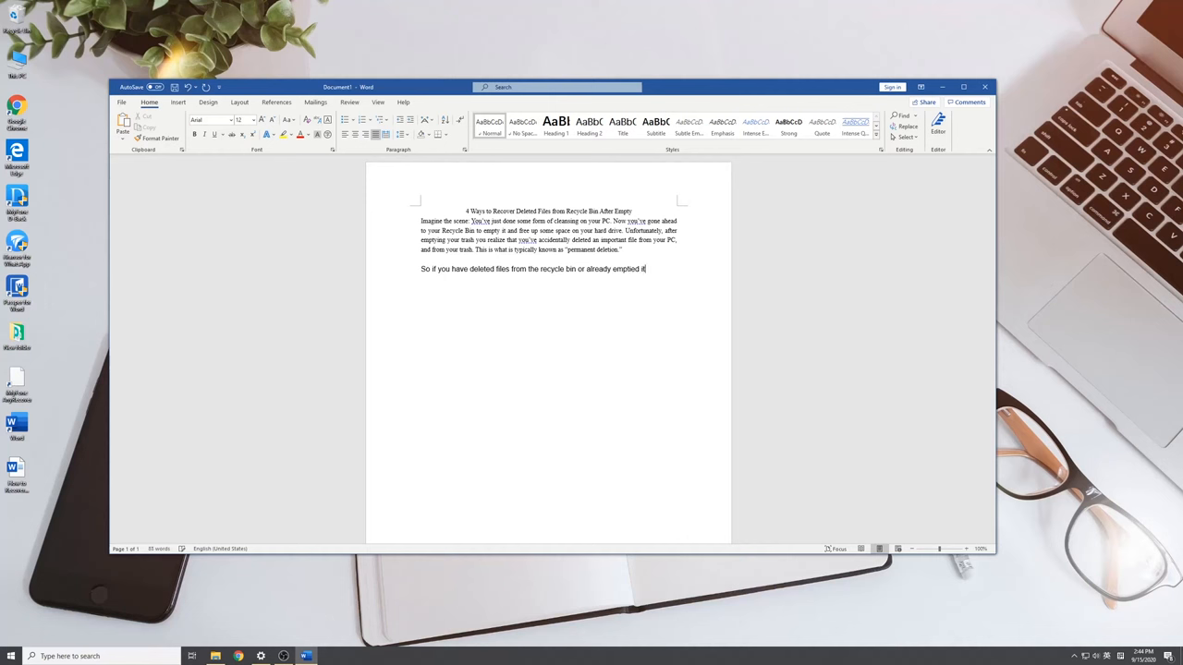
# Step: Finish the paragraph with ', there are ways to recover files' before Word closes unsaved
pyautogui.write(', there are ways')
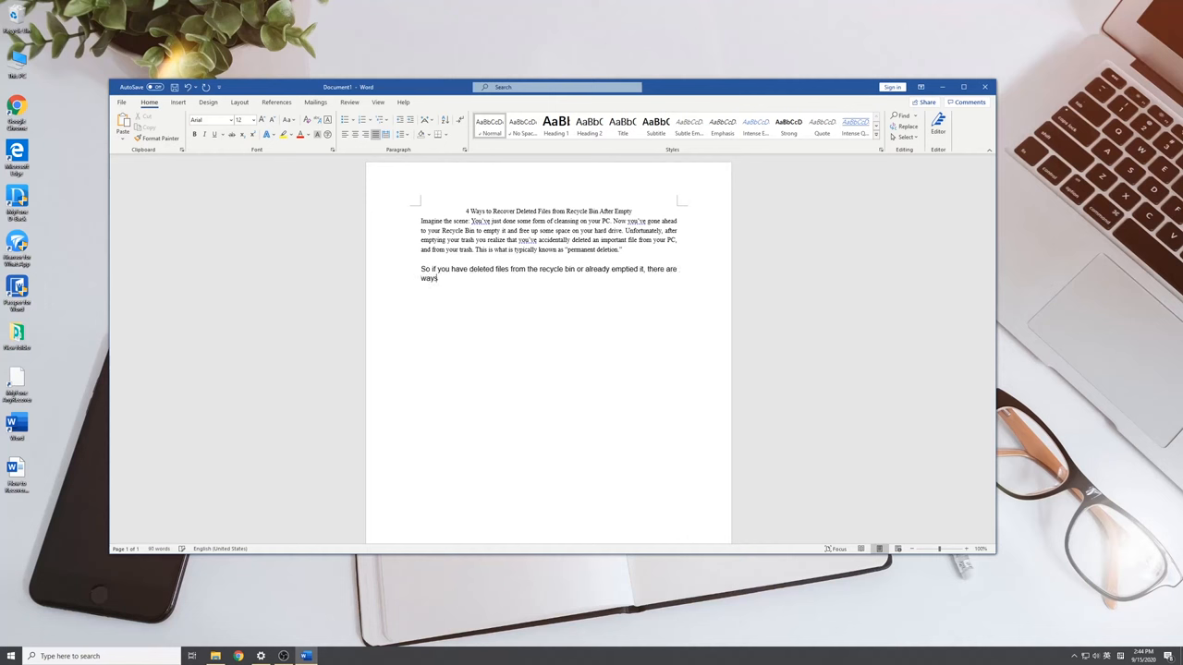
pyautogui.write('to recover fi')
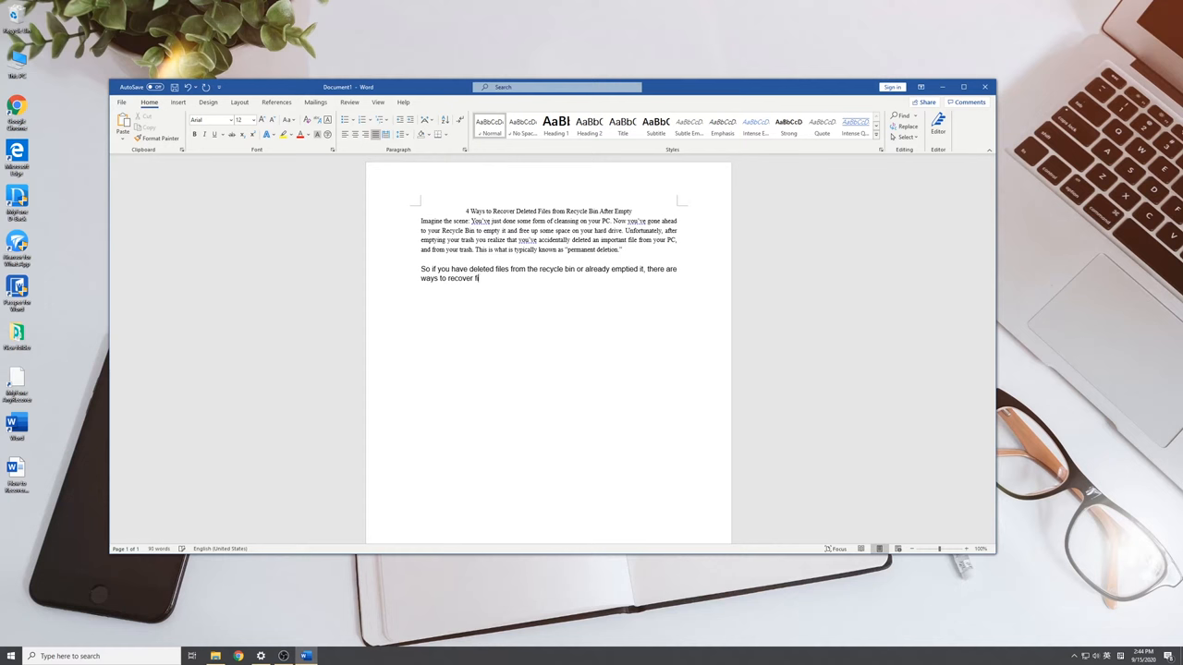
pyautogui.write('files')
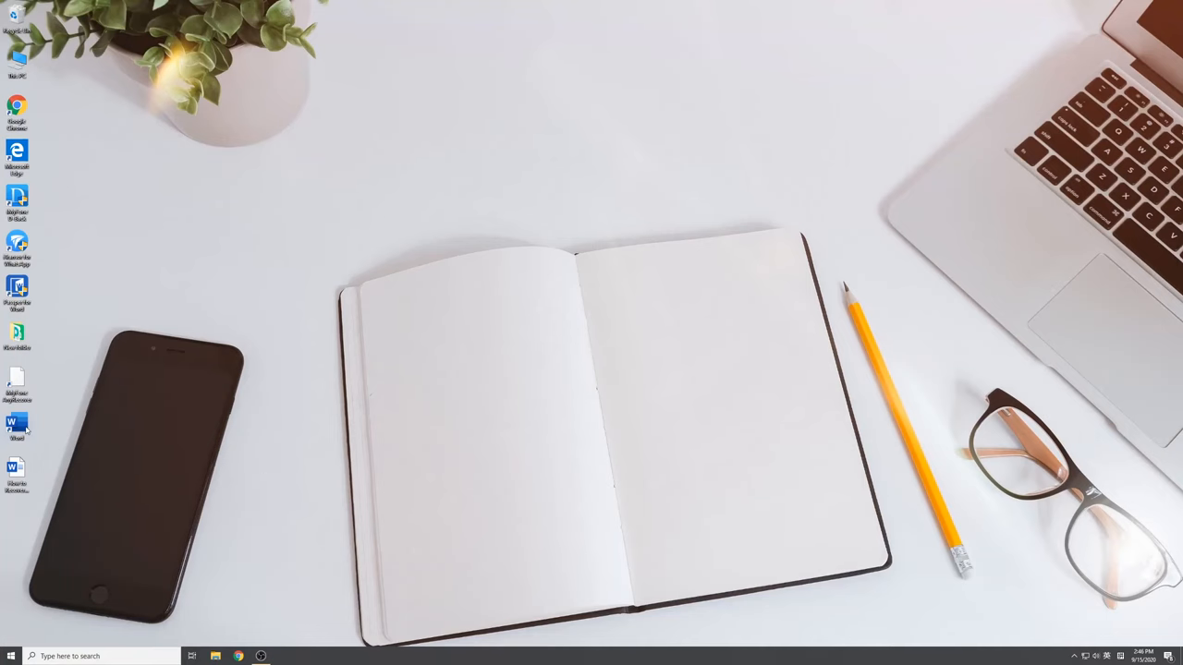
# Step: Launch Word and reach Recover Unsaved Documents via File > Info > Manage Document
pyautogui.doubleClick(17, 425)
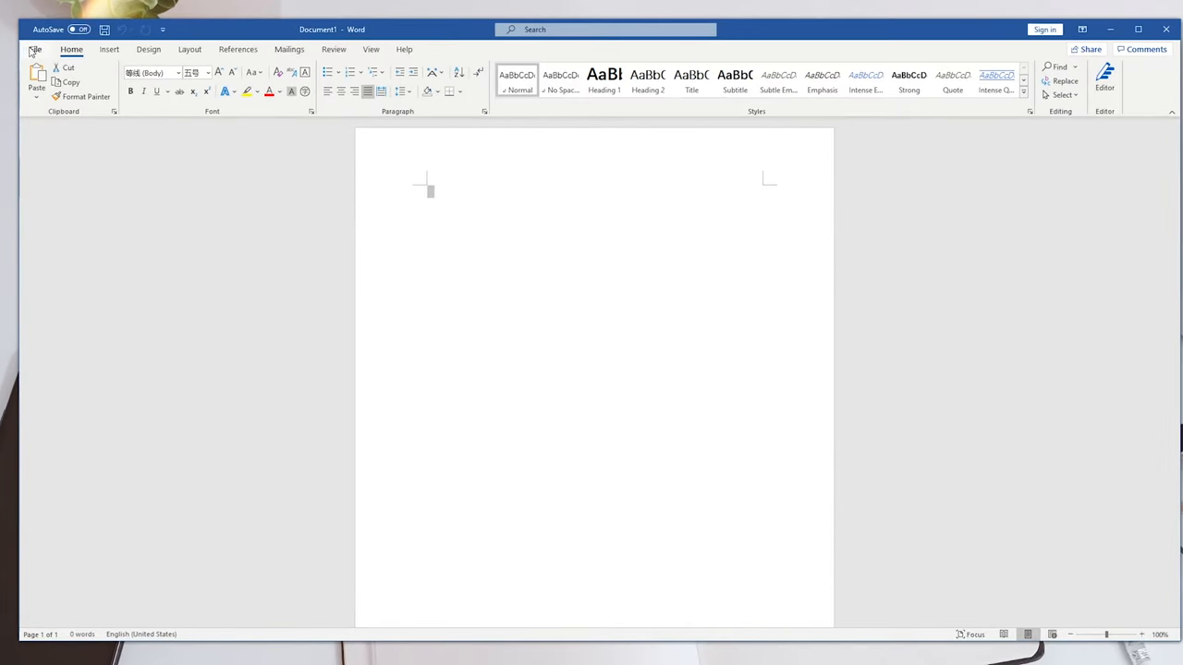
pyautogui.click(35, 49)
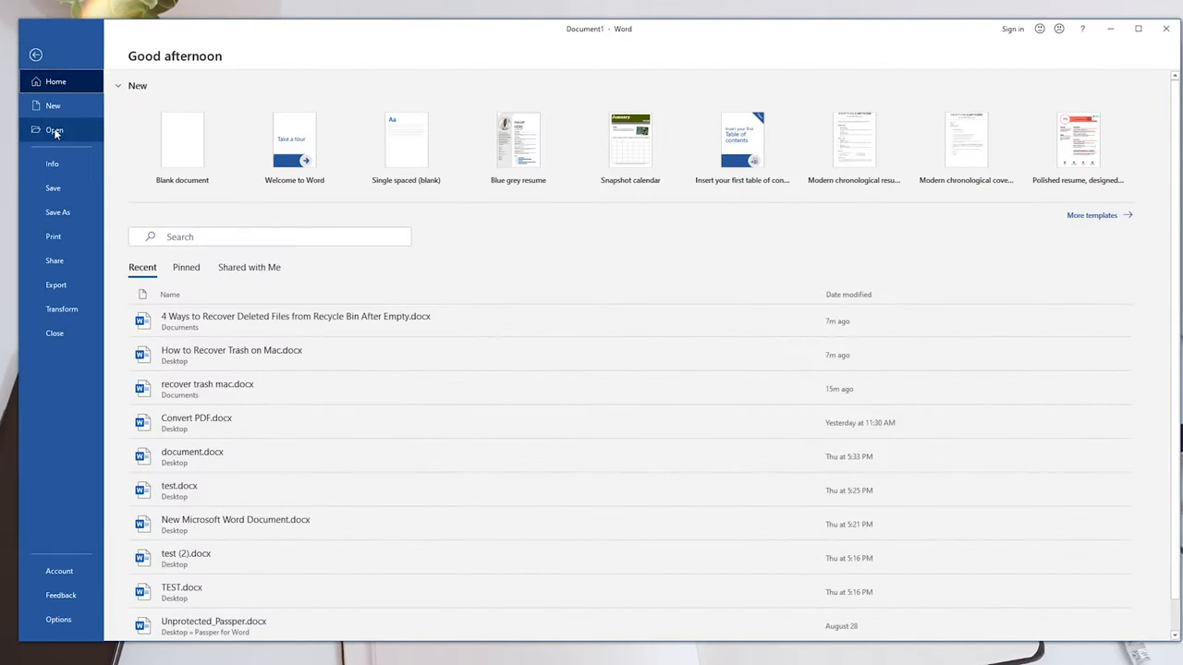
pyautogui.click(52, 163)
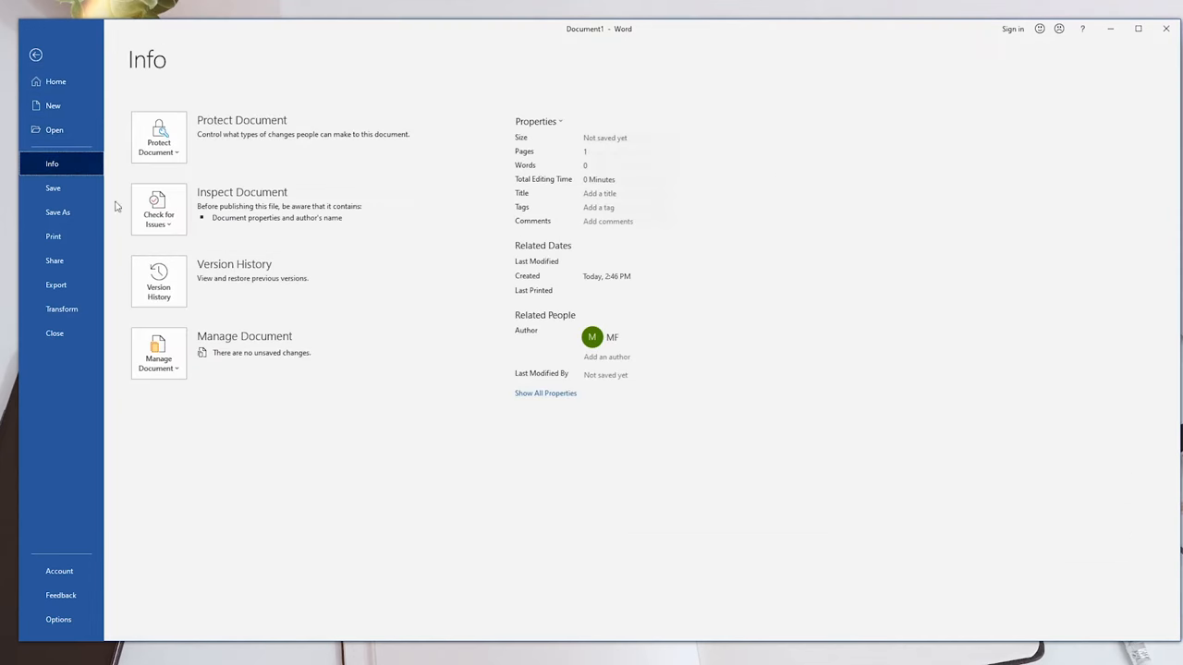
pyautogui.click(159, 355)
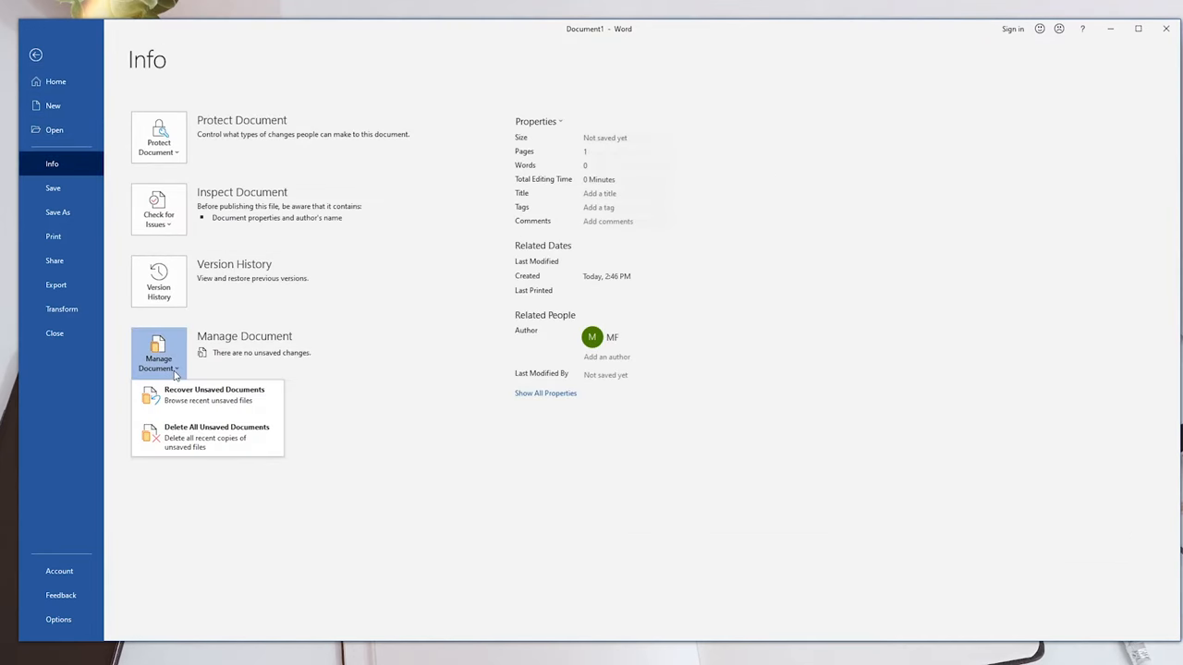
pyautogui.moveTo(214, 395)
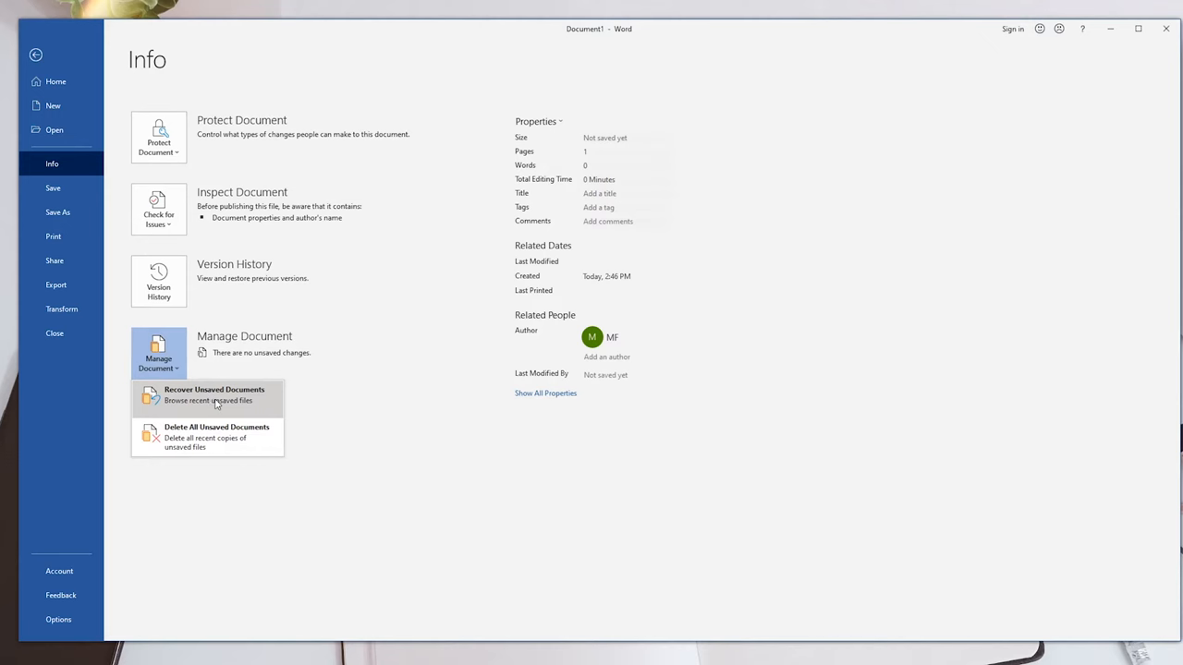
pyautogui.click(37, 56)
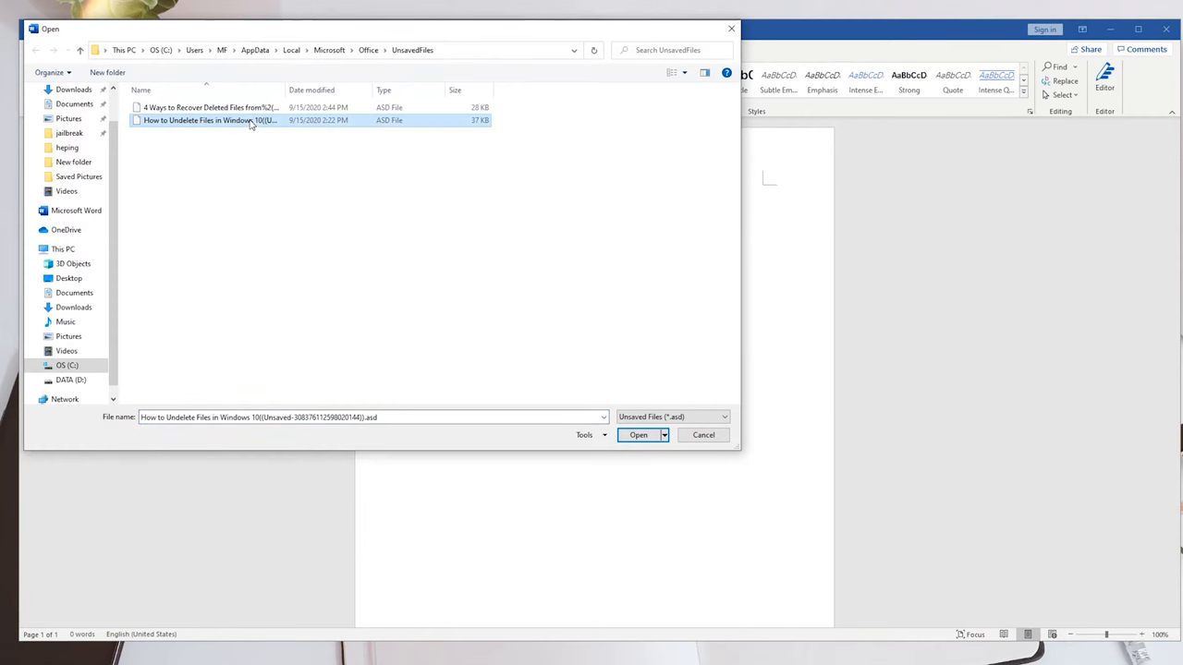
# Step: Recover the 'How to Undelete Files in Windows 10' draft and save it into Documents
pyautogui.click(640, 435)
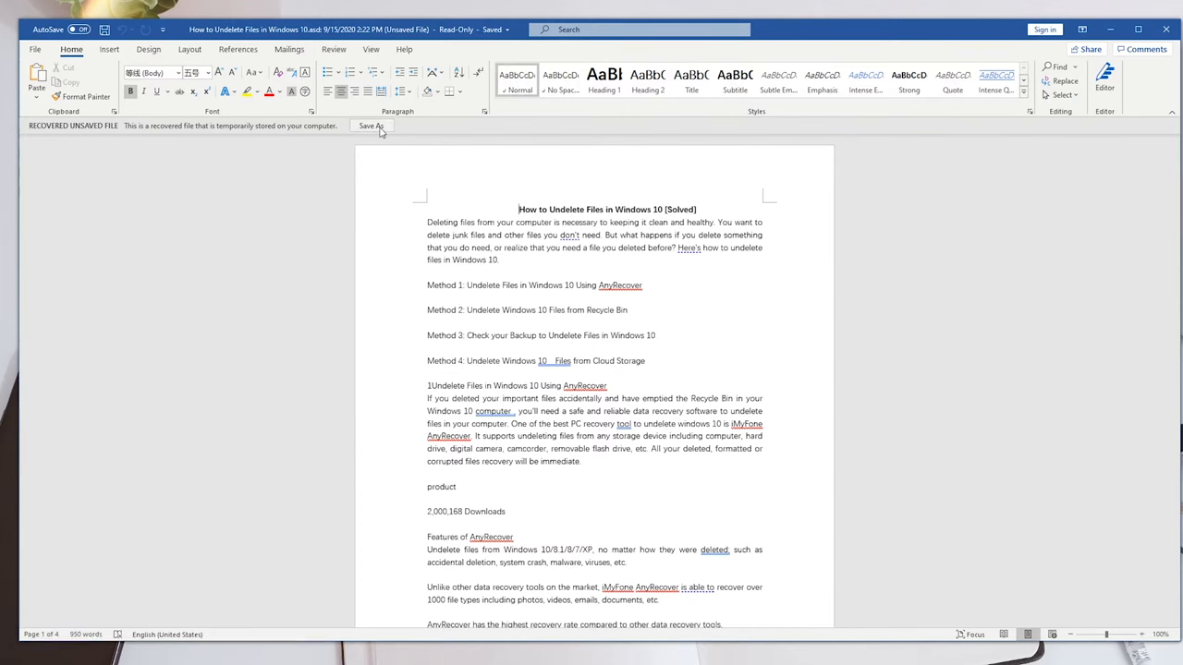
pyautogui.click(370, 126)
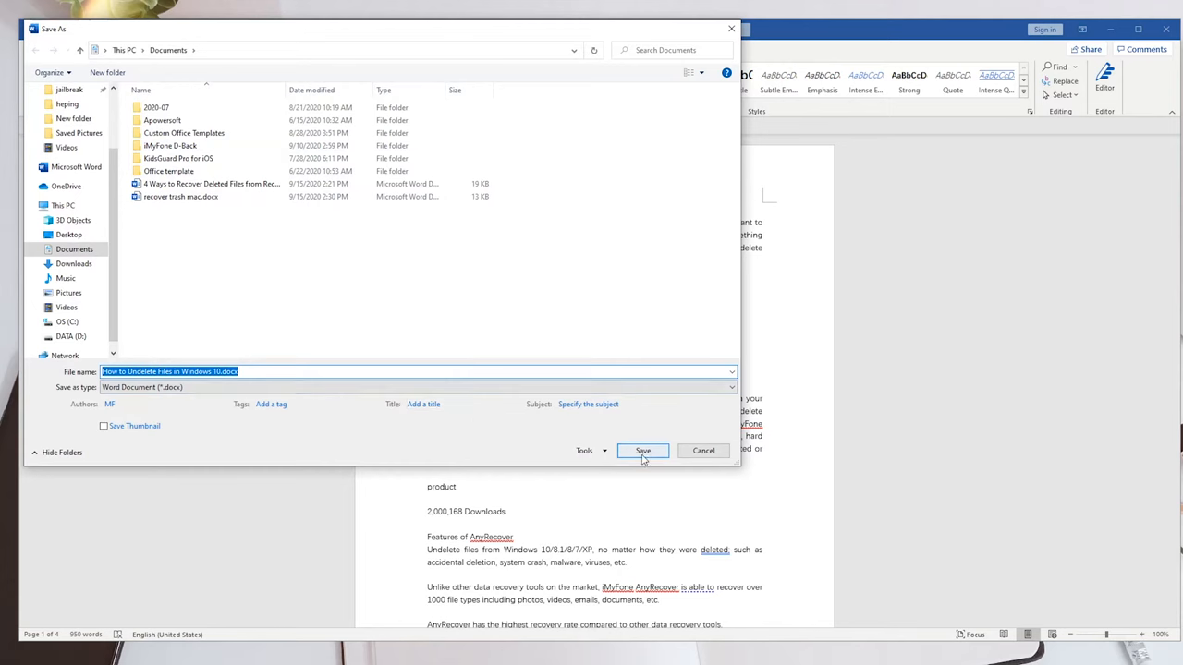
pyautogui.click(644, 451)
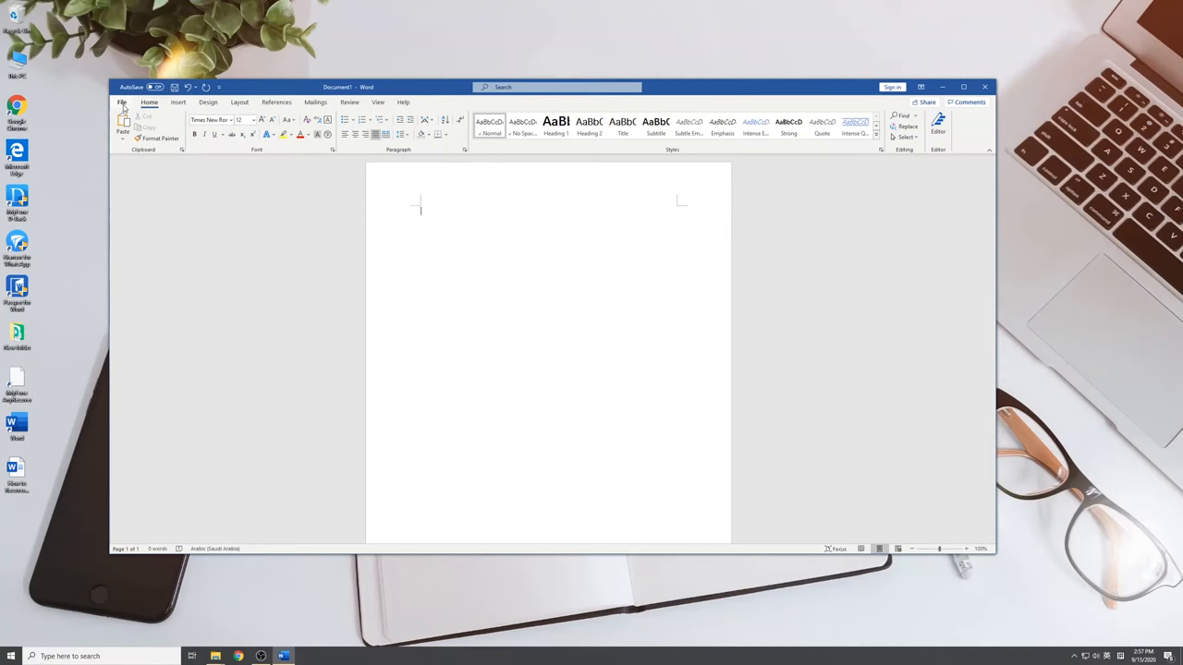
# Step: Select the AutoRecover file location path in Word Options > Save and start File Explorer
pyautogui.click(122, 102)
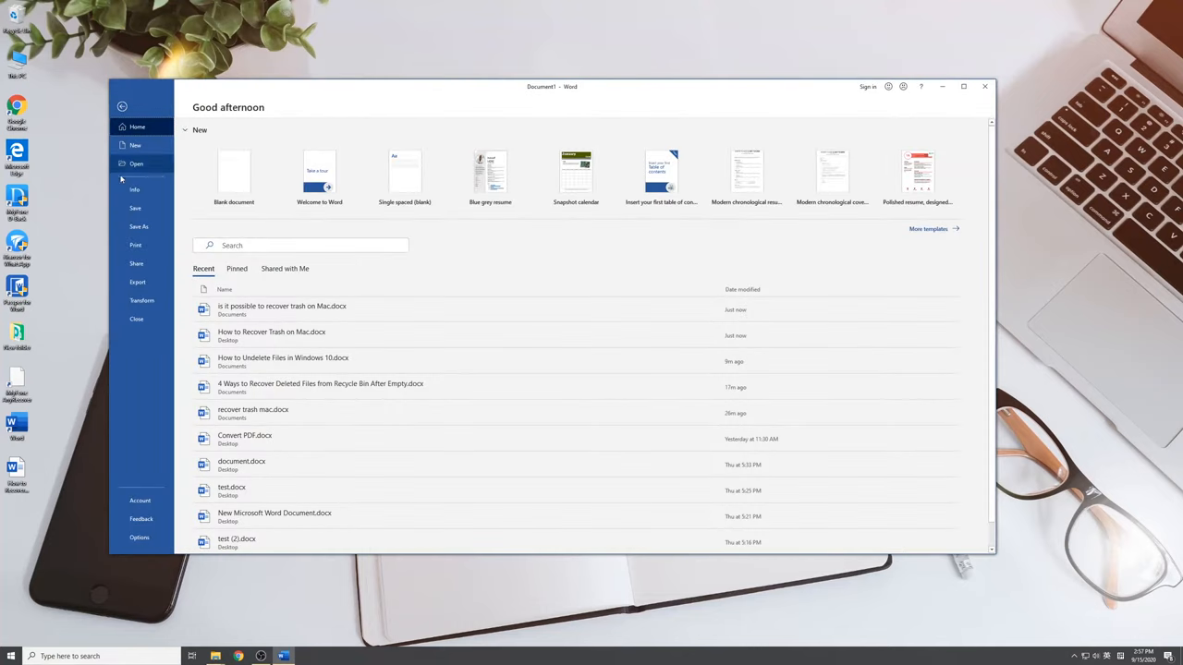
pyautogui.click(184, 129)
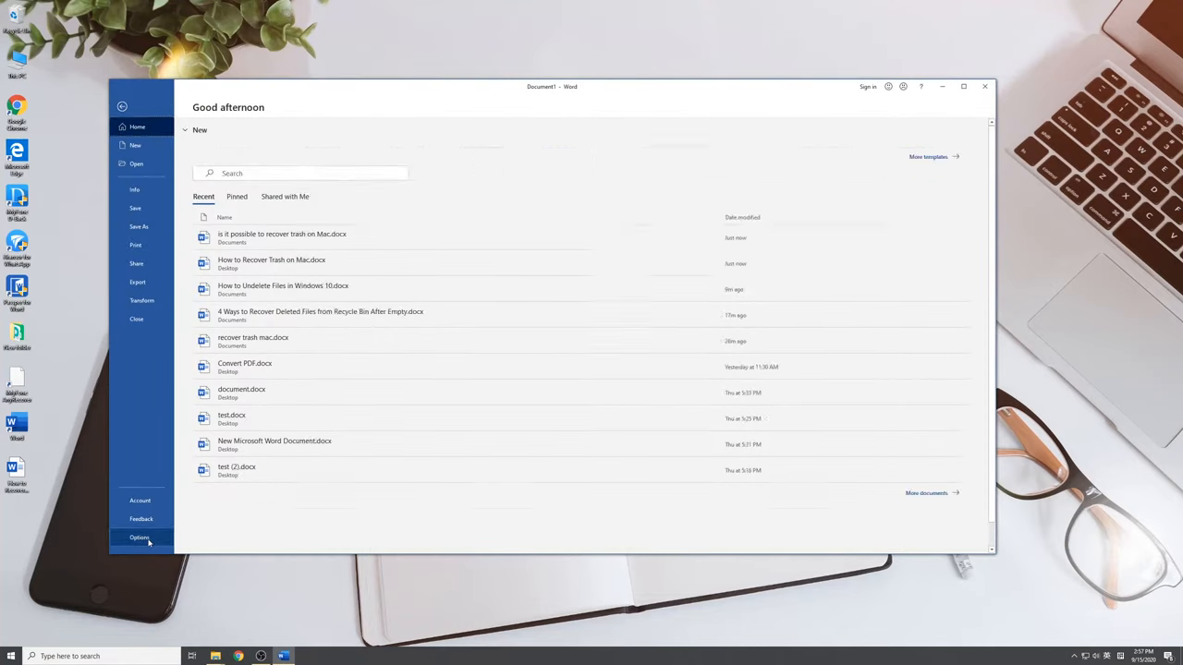
pyautogui.click(140, 538)
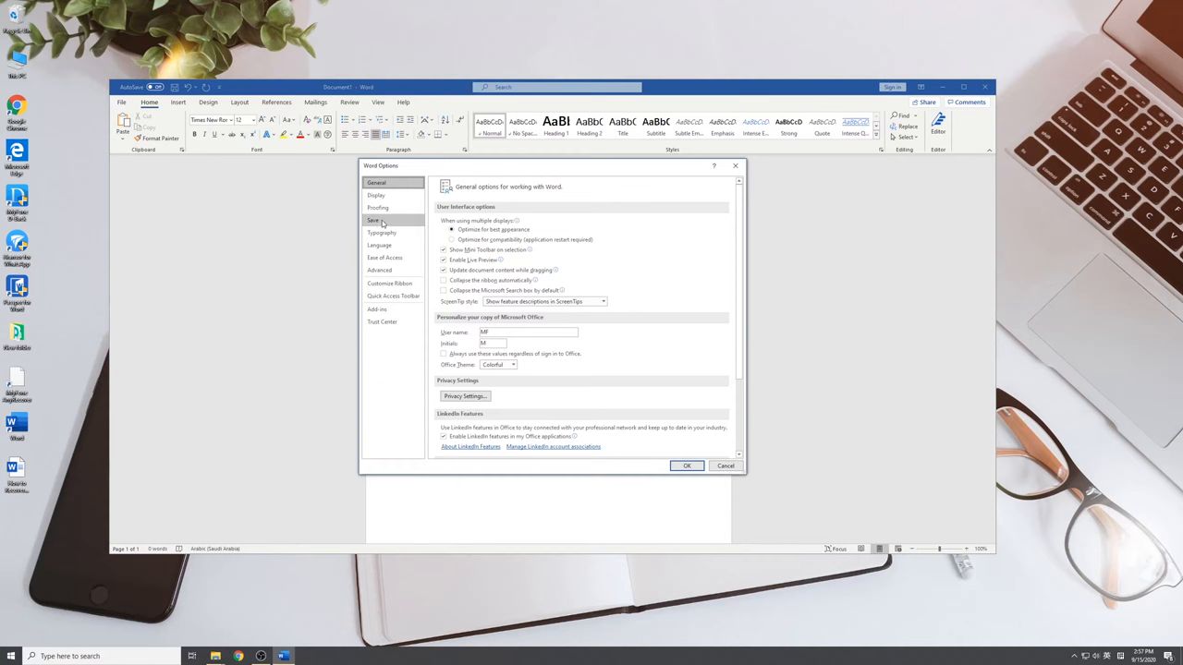
pyautogui.click(373, 220)
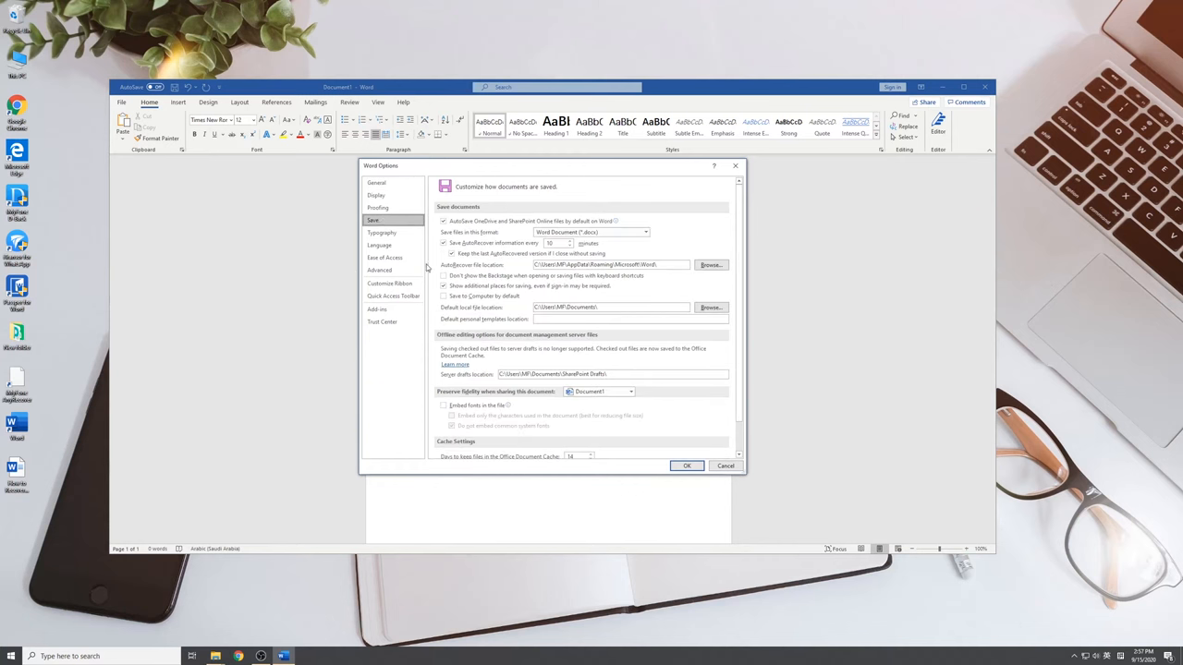
pyautogui.tripleClick(610, 264)
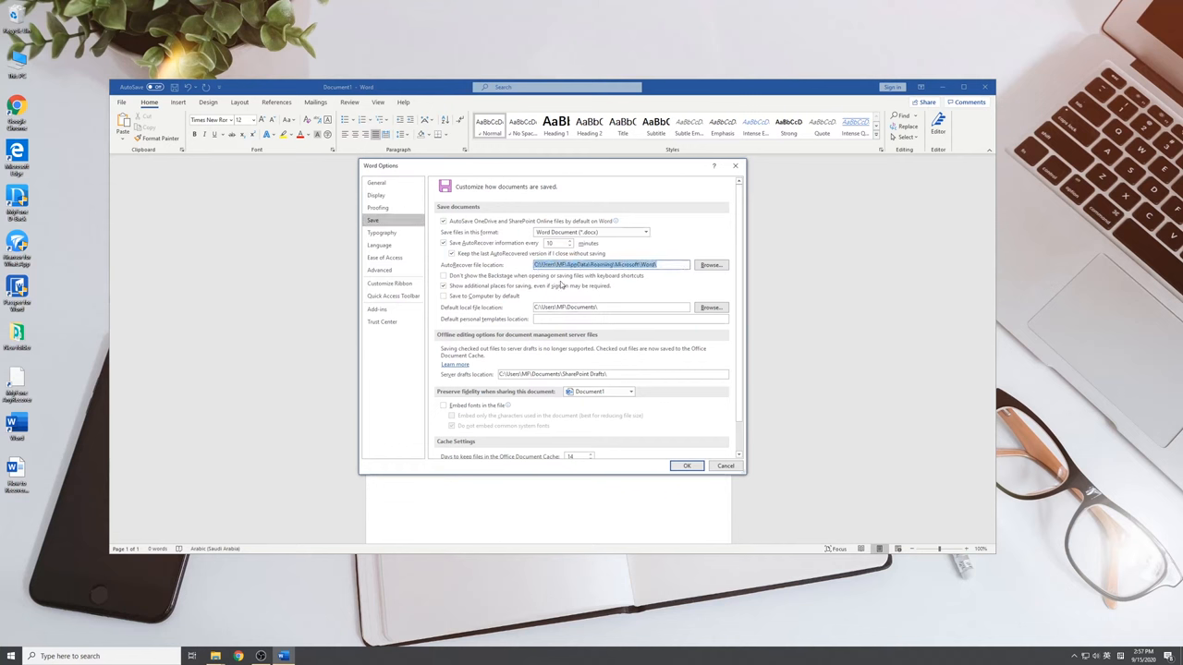
pyautogui.moveTo(558, 285)
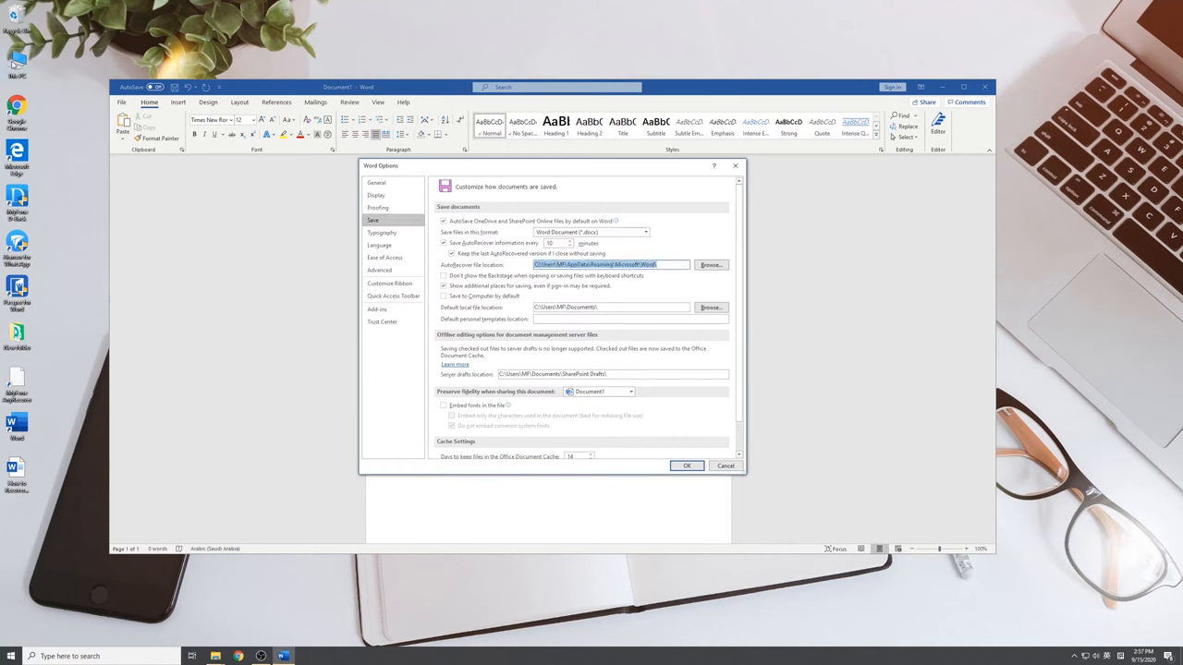
pyautogui.click(710, 266)
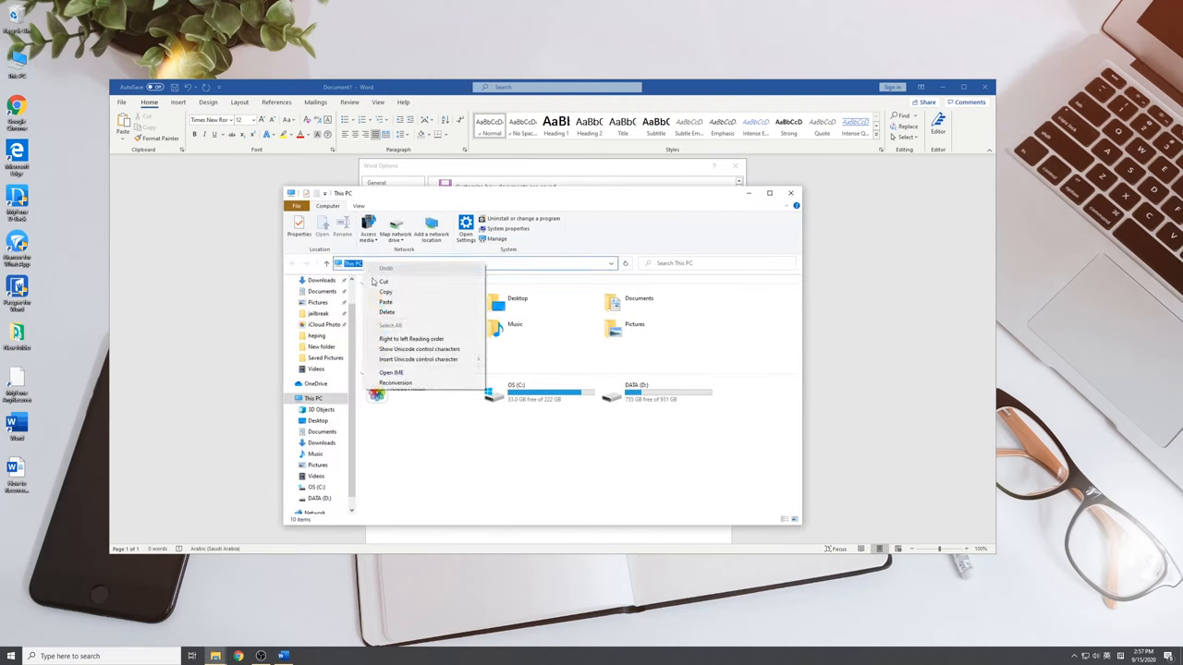
# Step: Browse to the AutoRecover folder, copy its ASD recovery file and close the folder window
pyautogui.click(384, 304)
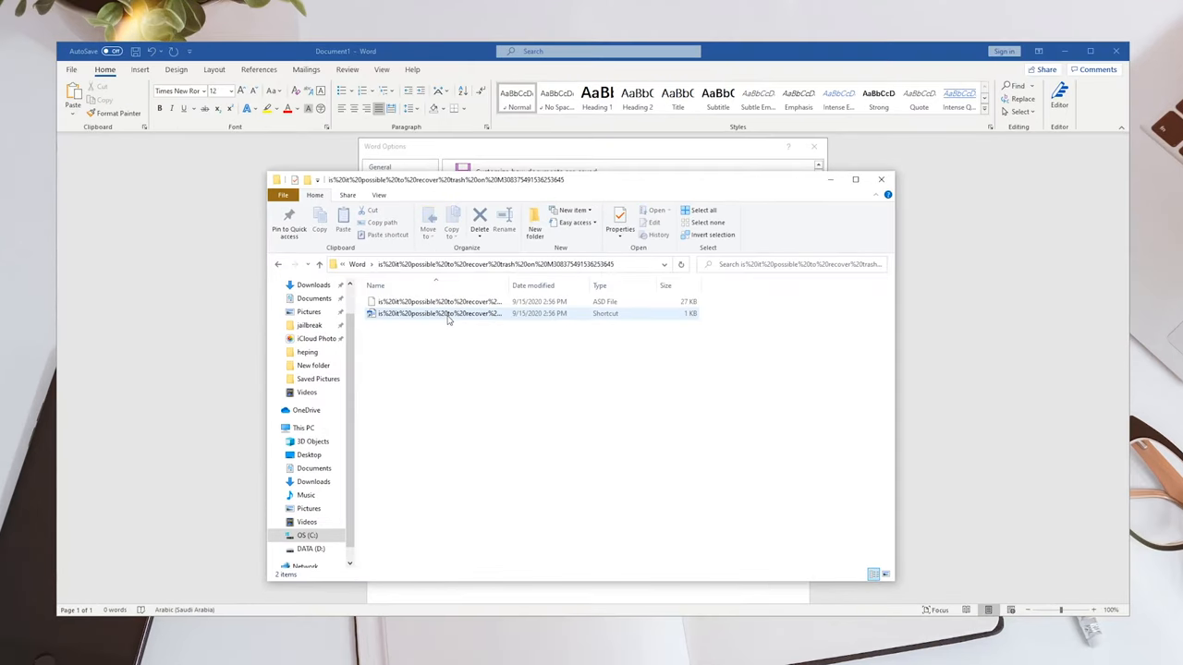
pyautogui.moveTo(462, 302)
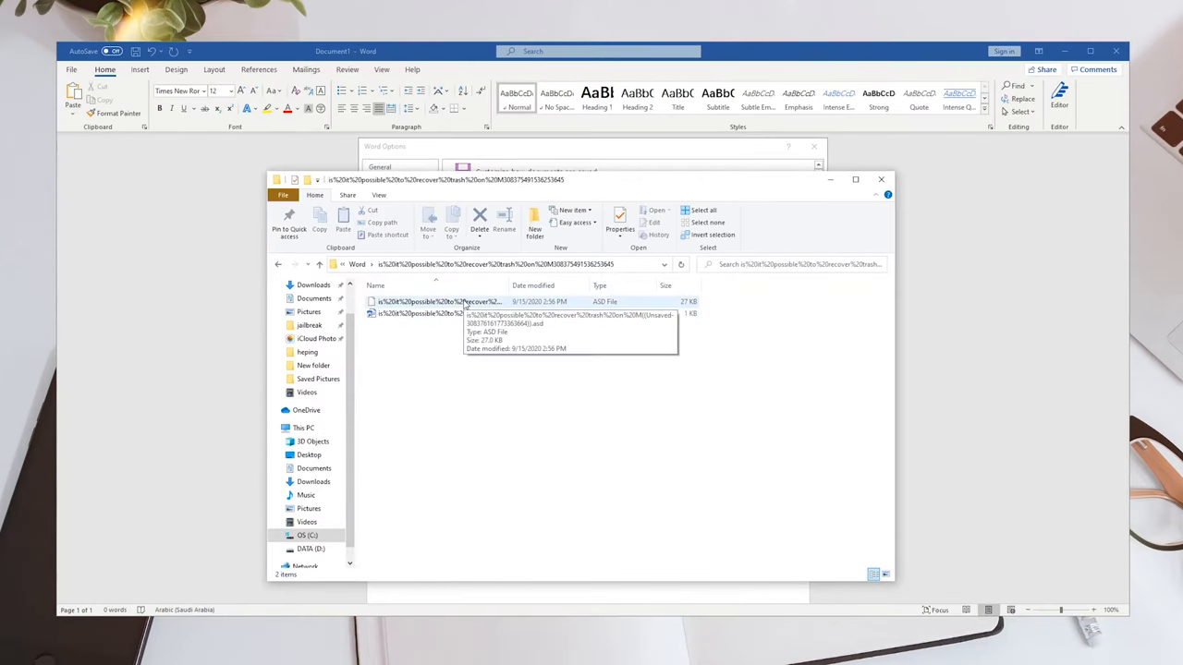
pyautogui.click(440, 302)
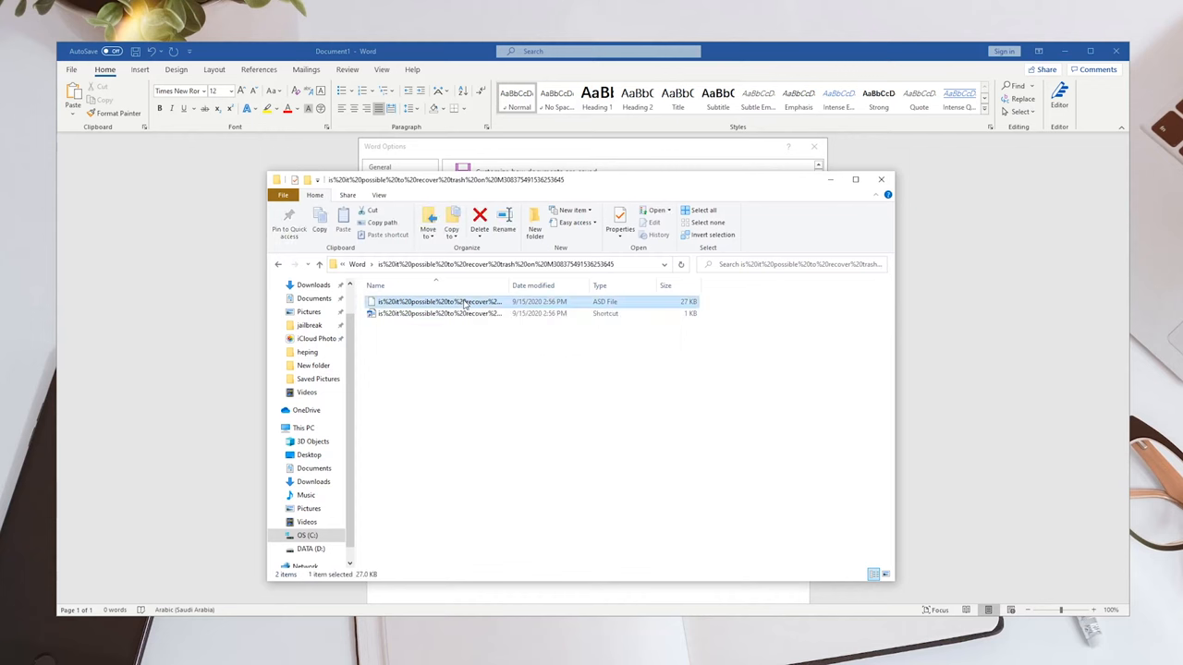
pyautogui.rightClick(440, 301)
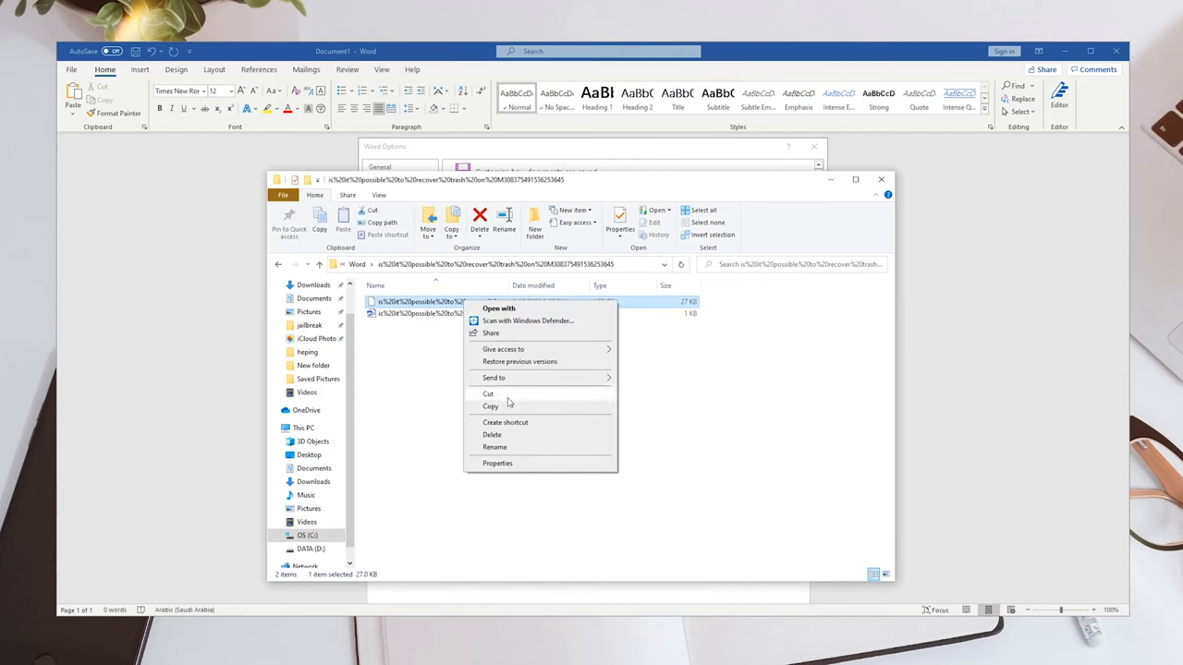
pyautogui.click(815, 222)
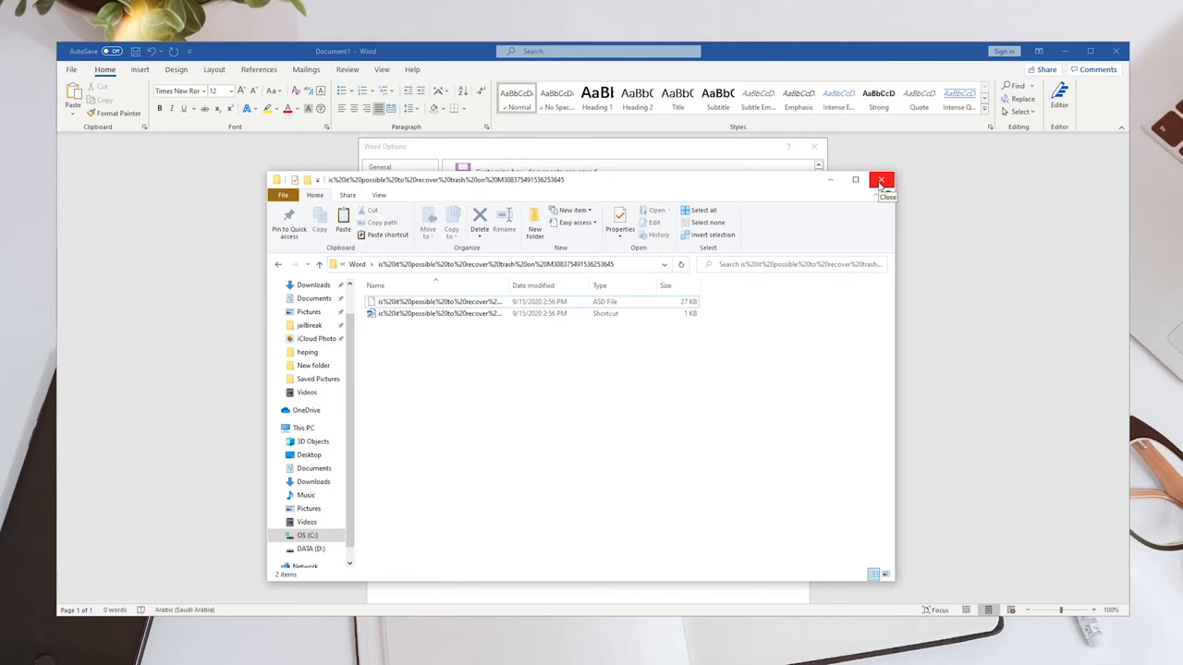
pyautogui.click(880, 179)
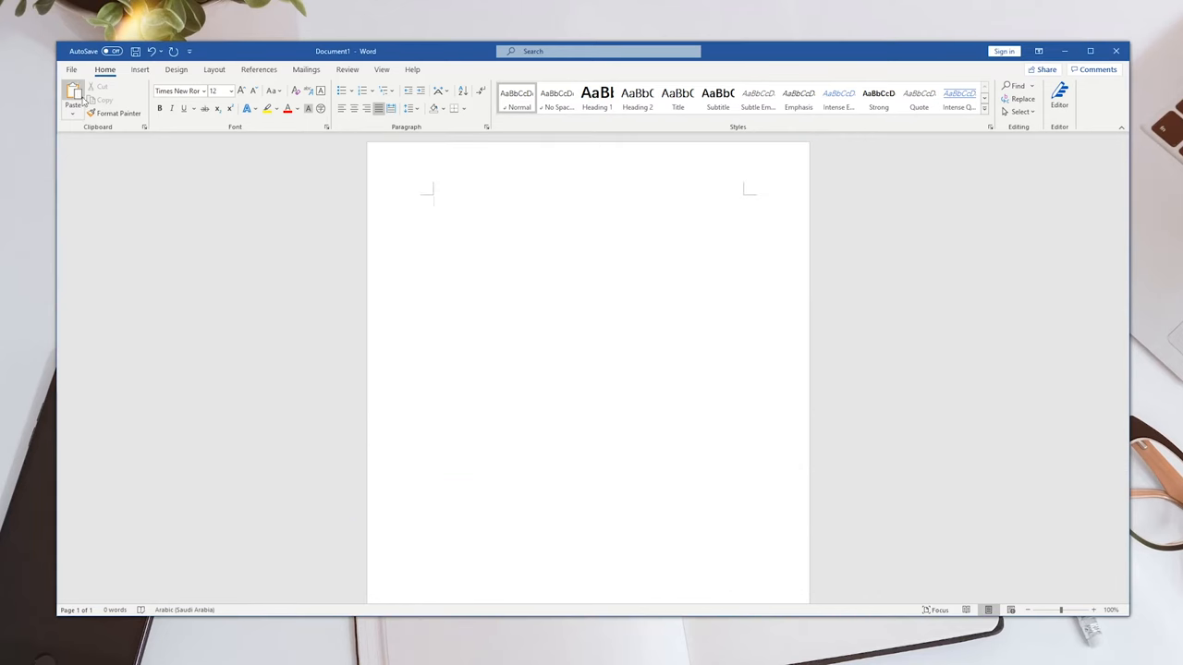
# Step: Open the copied recovery file through File > Open > Recover Unsaved Documents
pyautogui.click(71, 70)
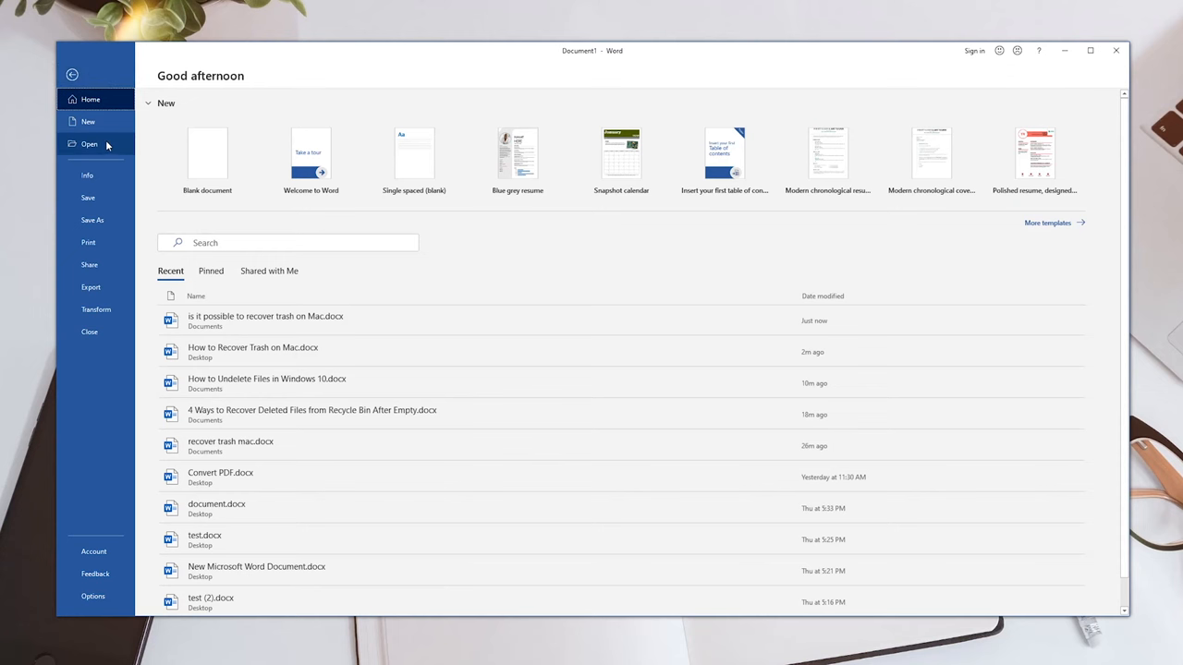
pyautogui.click(89, 145)
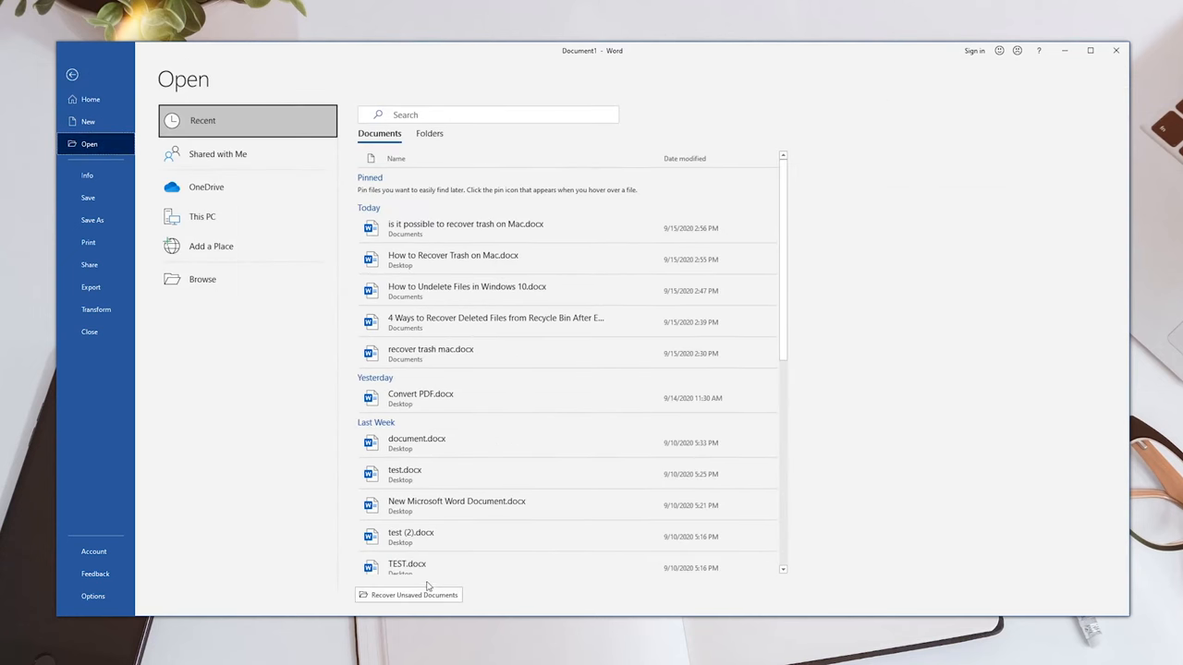
pyautogui.click(414, 595)
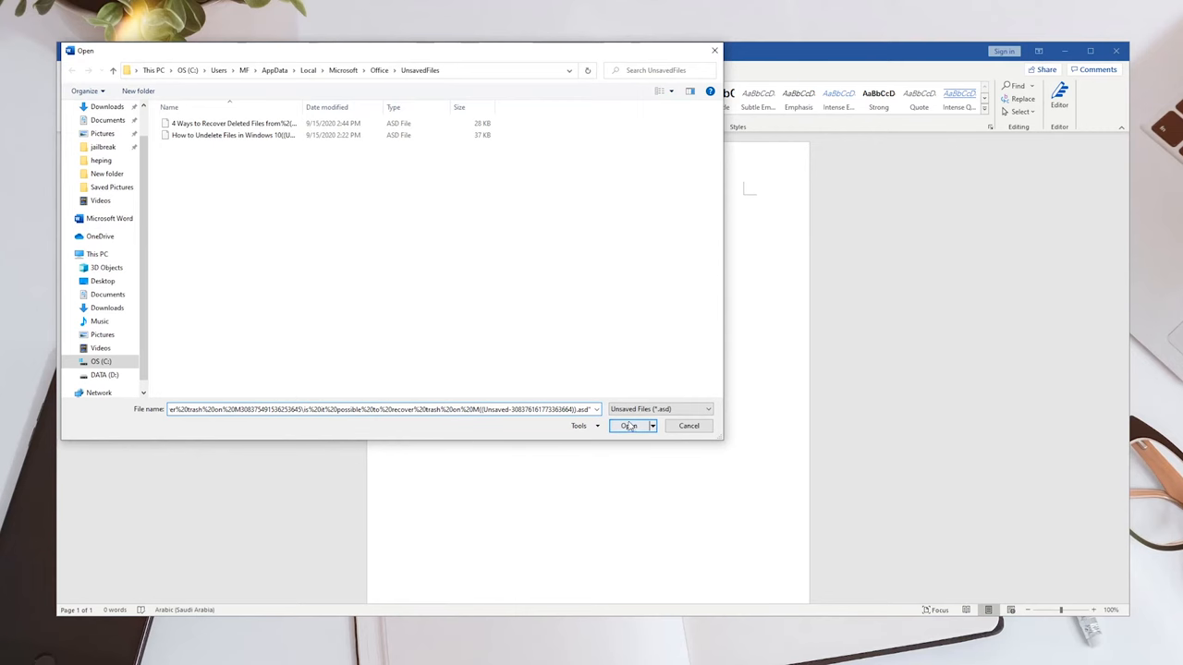
pyautogui.click(631, 425)
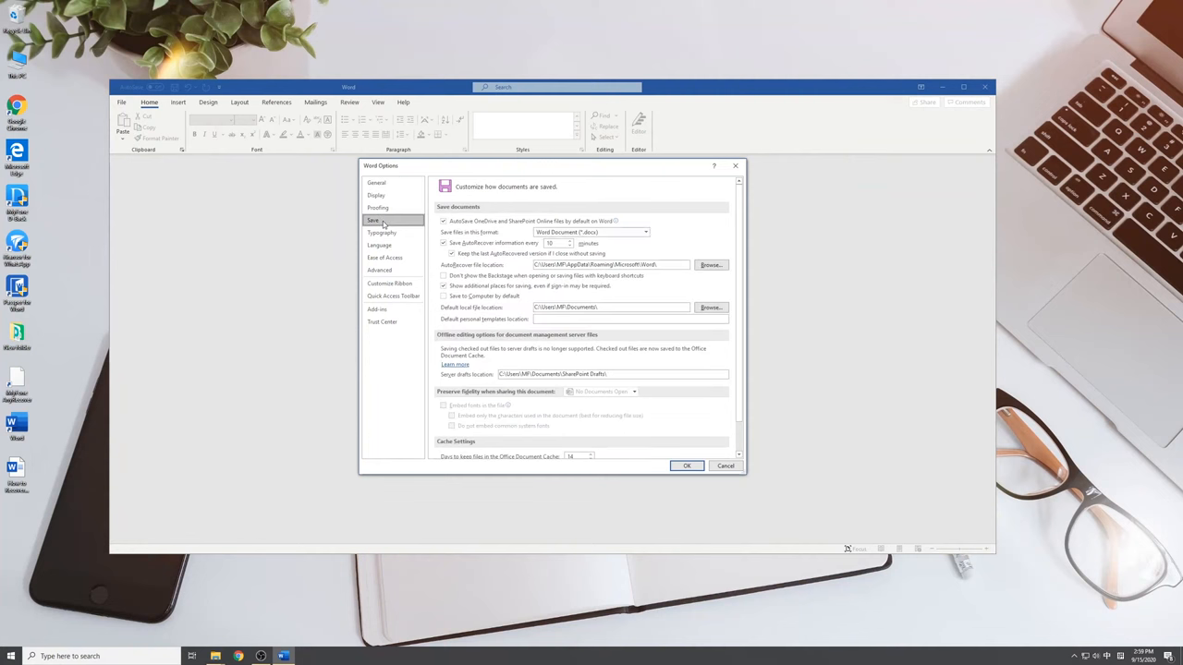
pyautogui.moveTo(641, 231)
pyautogui.write('1')
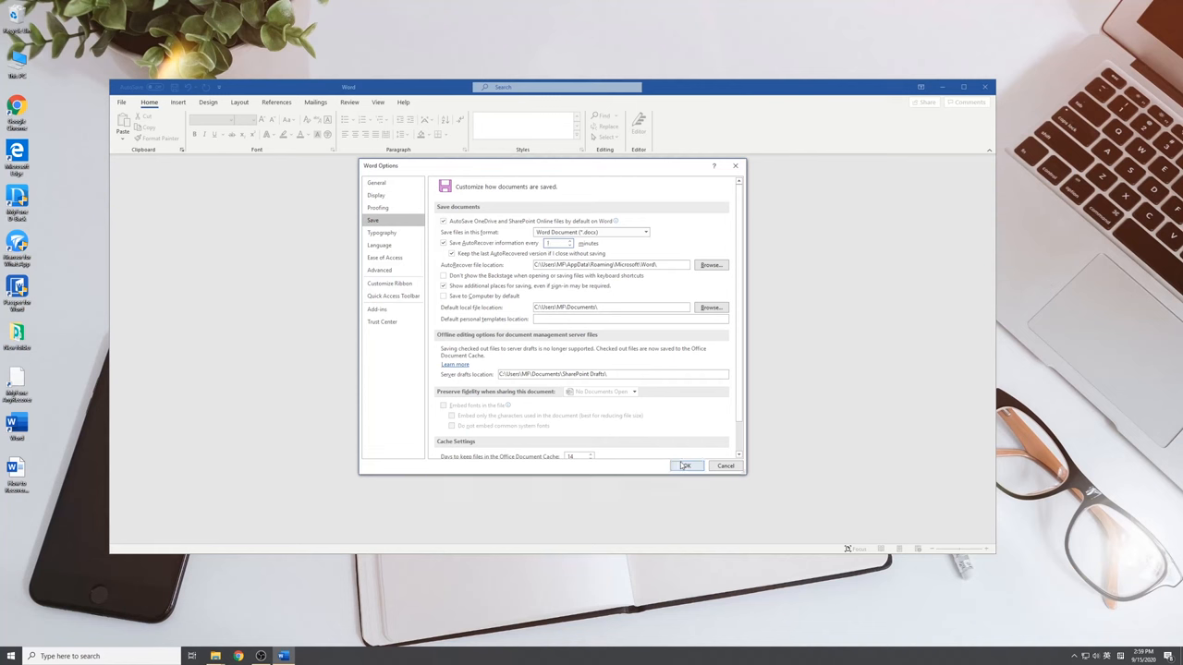
# Step: Accept the AutoRecover save settings with OK so Word can be closed
pyautogui.click(686, 466)
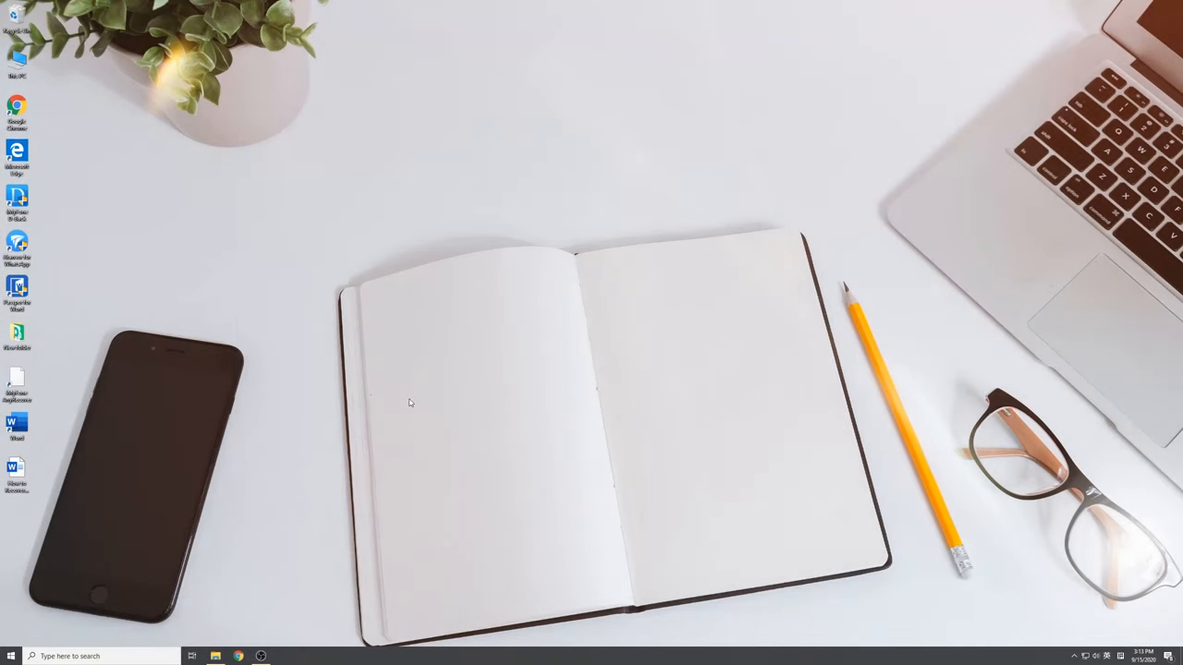
pyautogui.moveTo(22, 392)
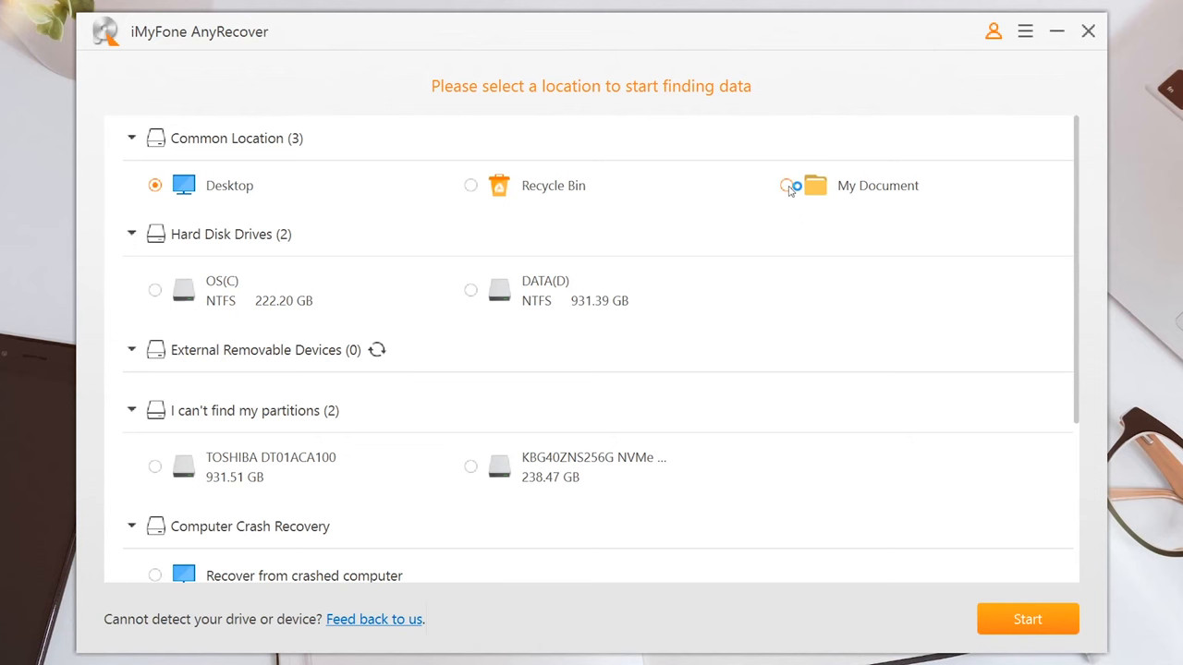
# Step: Scan the My Document location in AnyRecover, finding 943 missing files
pyautogui.click(788, 185)
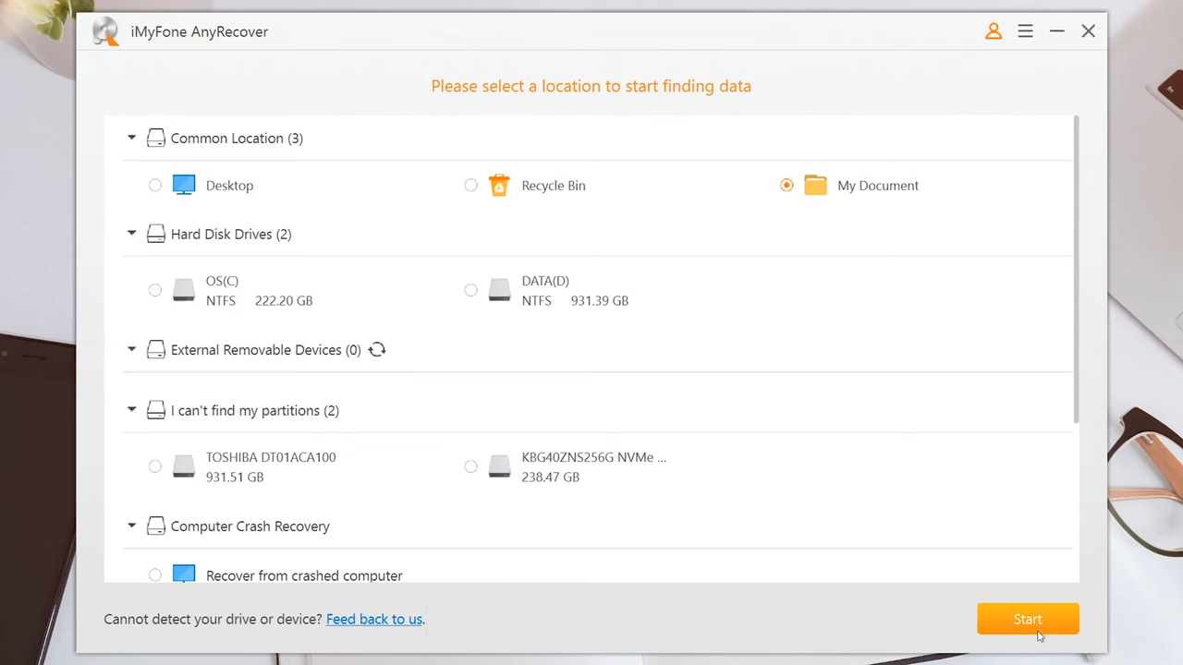
pyautogui.click(1028, 619)
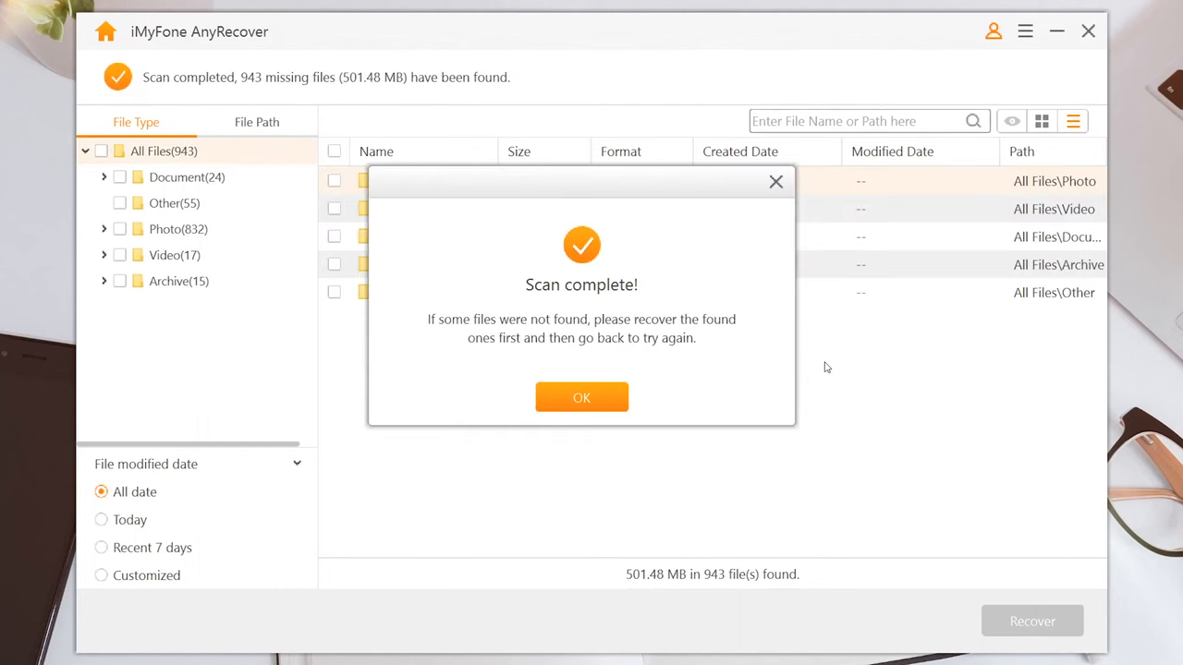
# Step: Dismiss the scan notice and recover the first found DOCX from the Document category
pyautogui.click(581, 395)
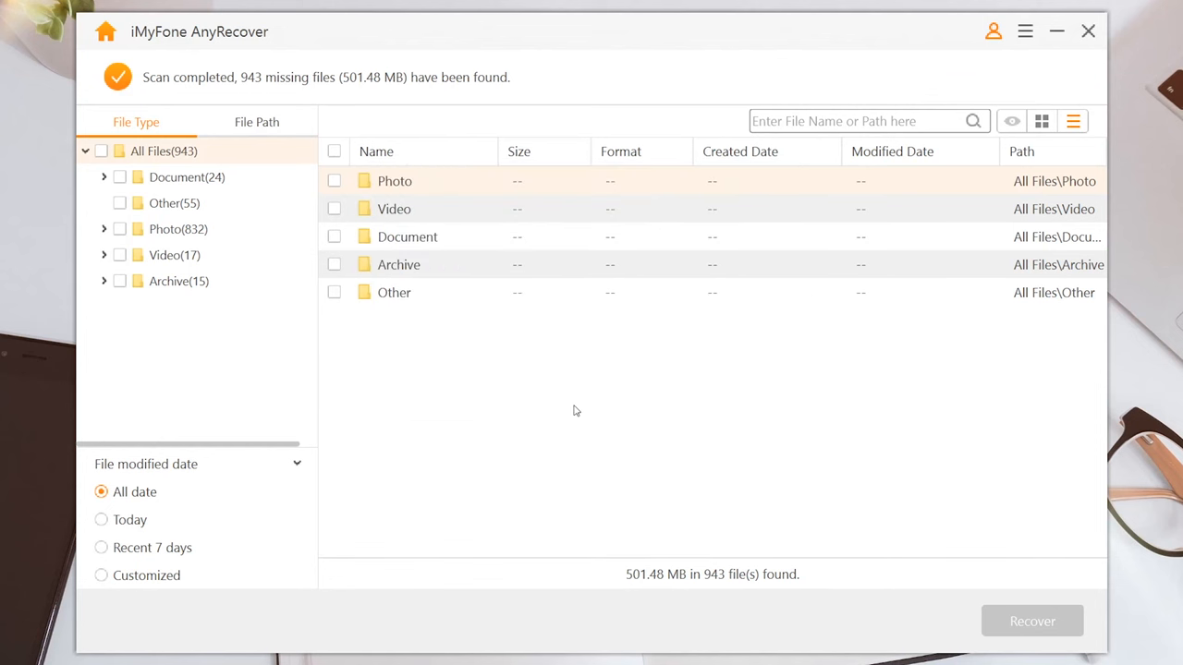
pyautogui.moveTo(174, 104)
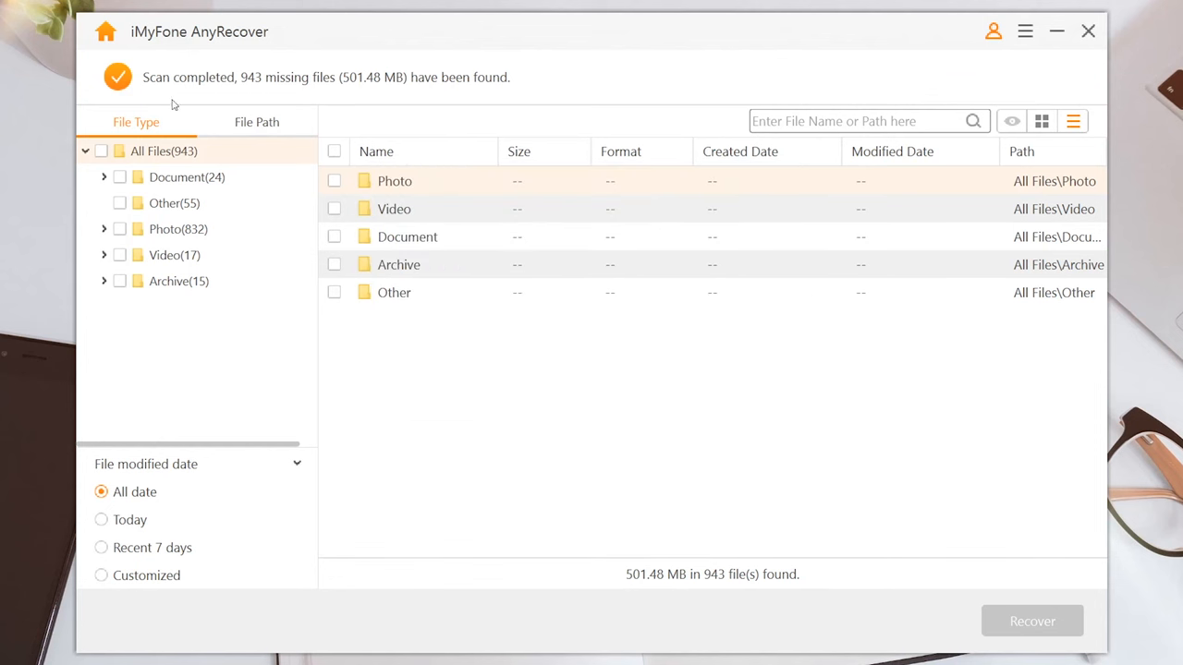
pyautogui.click(104, 177)
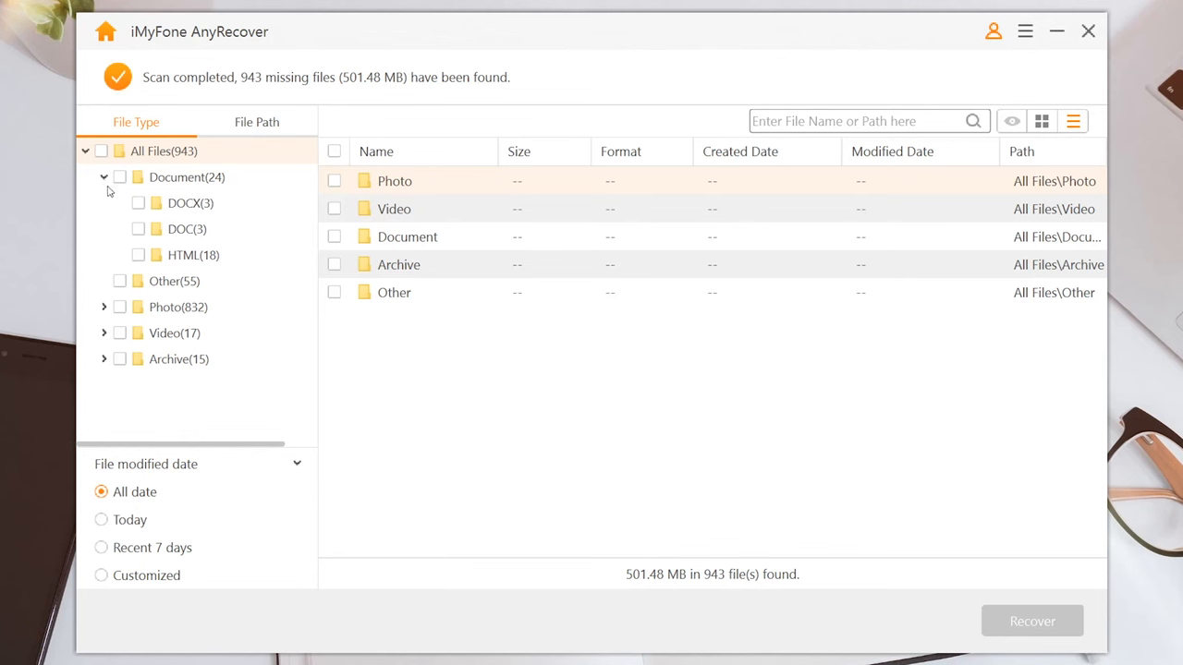
pyautogui.click(190, 201)
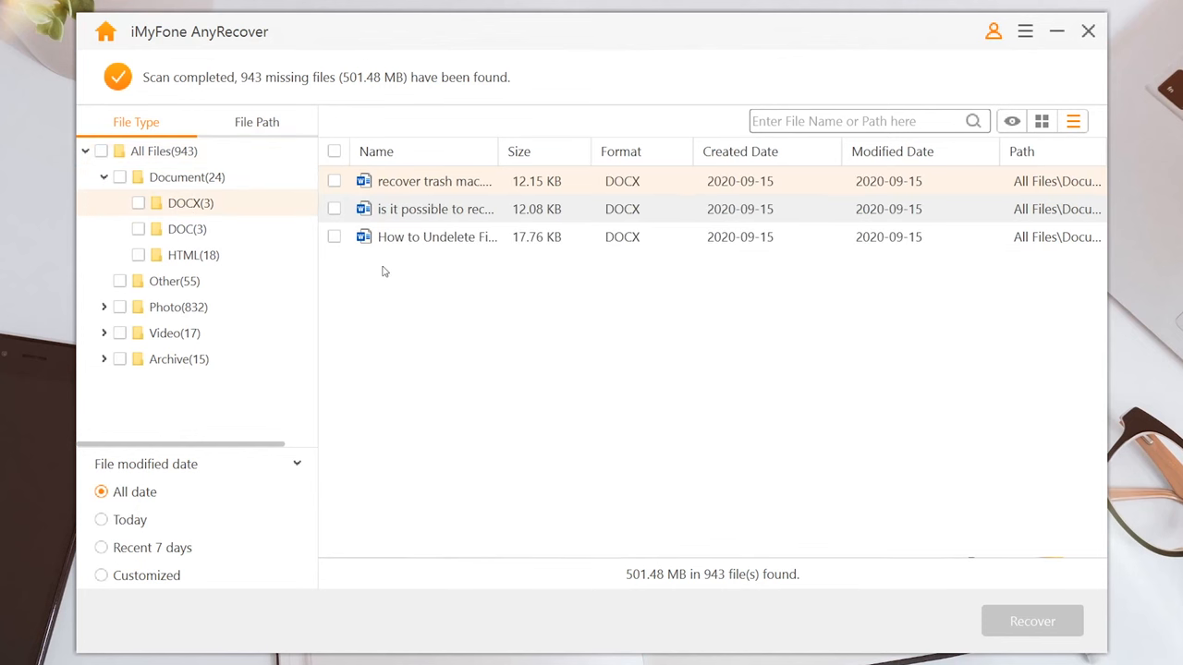
pyautogui.click(332, 181)
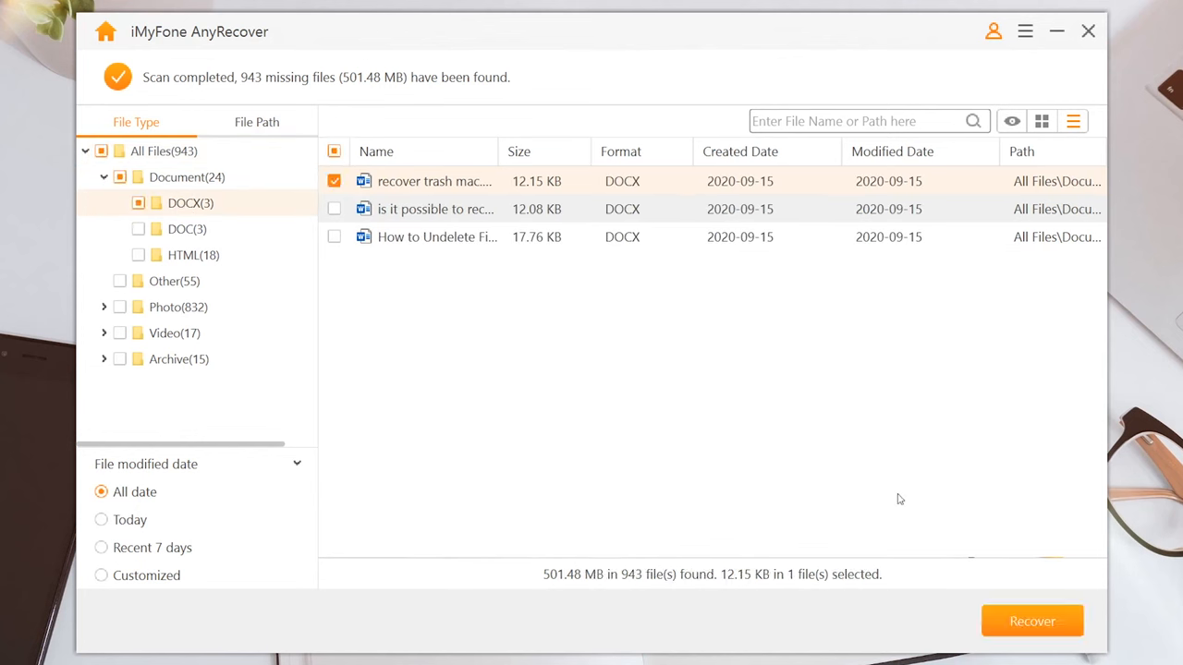
pyautogui.click(1031, 621)
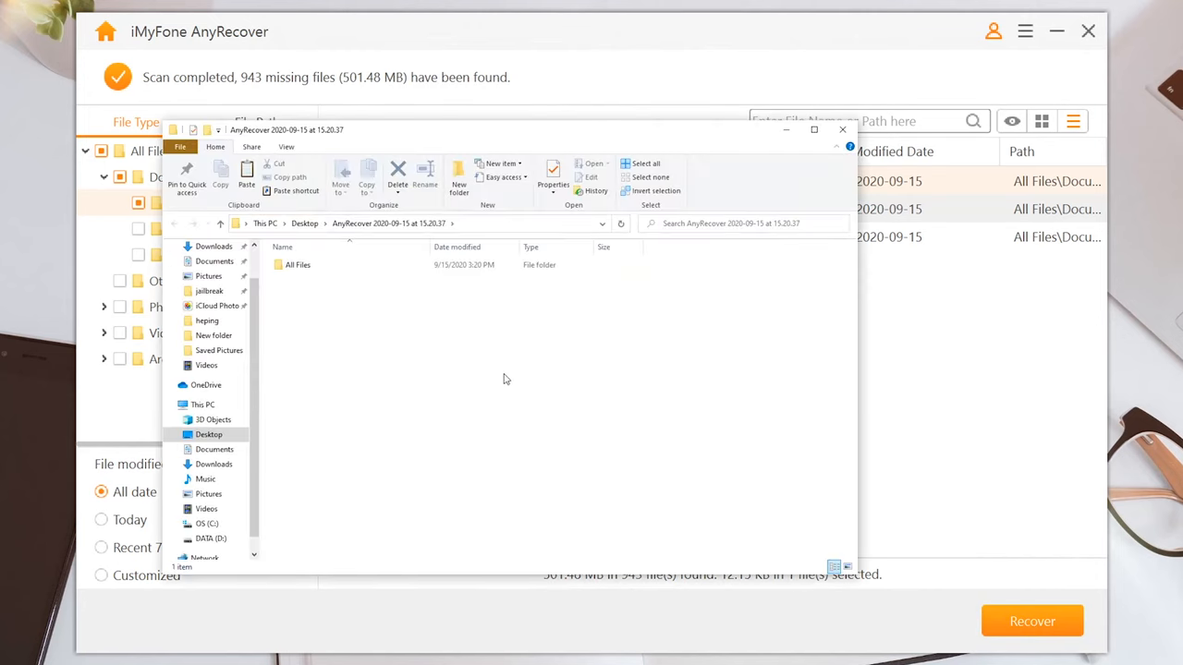
# Step: Open the recovered 'recover trash mac.docx' from All Files > Document in Word, then close it
pyautogui.doubleClick(297, 265)
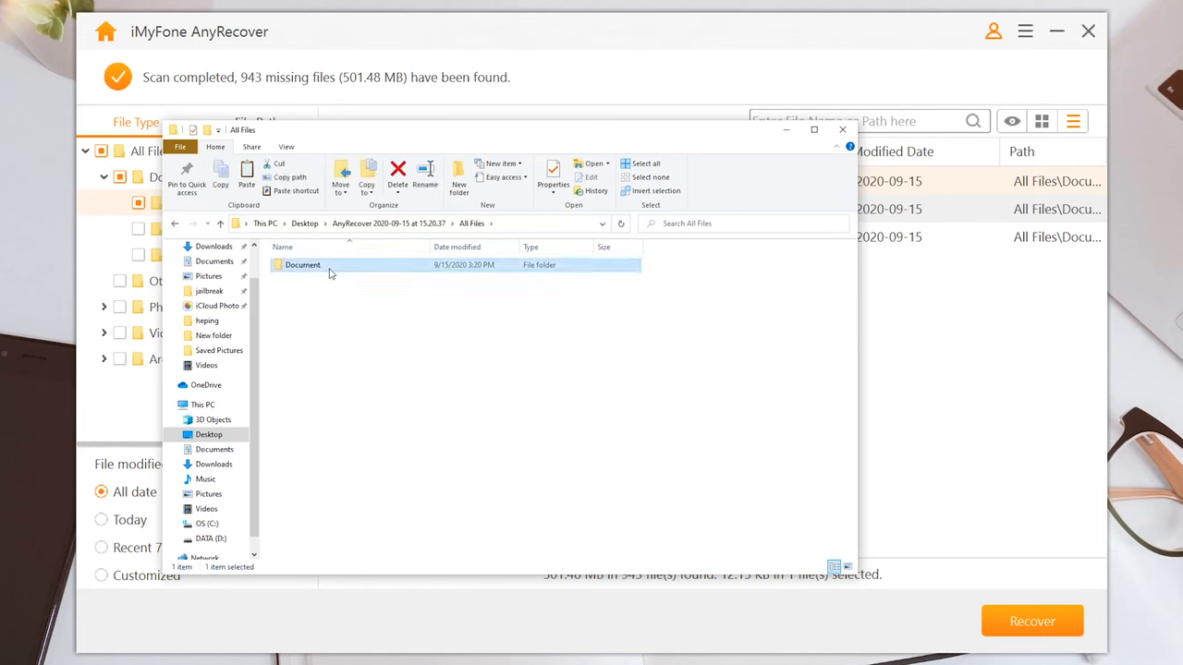
pyautogui.doubleClick(303, 266)
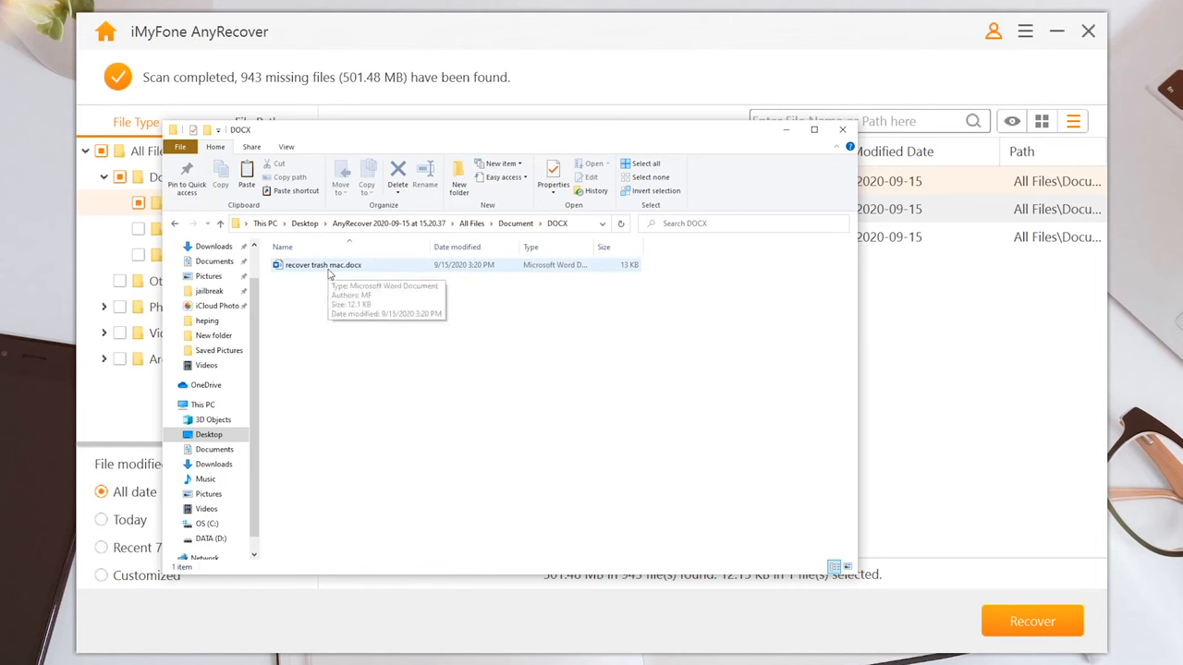
pyautogui.doubleClick(322, 266)
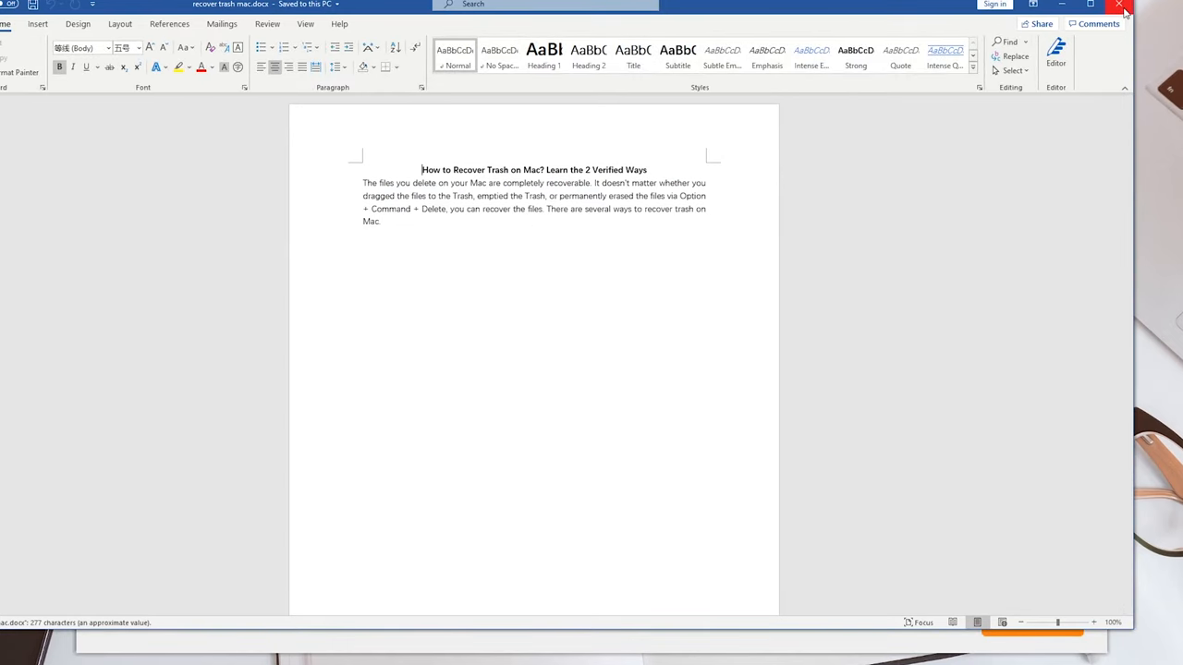
pyautogui.click(1120, 3)
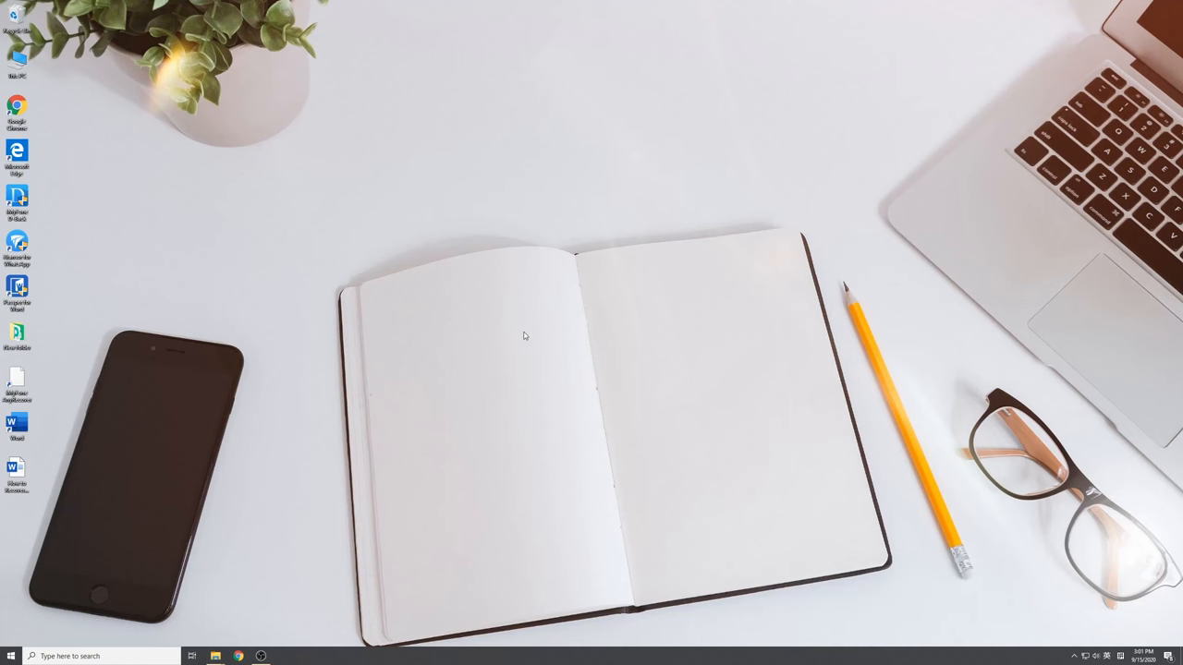